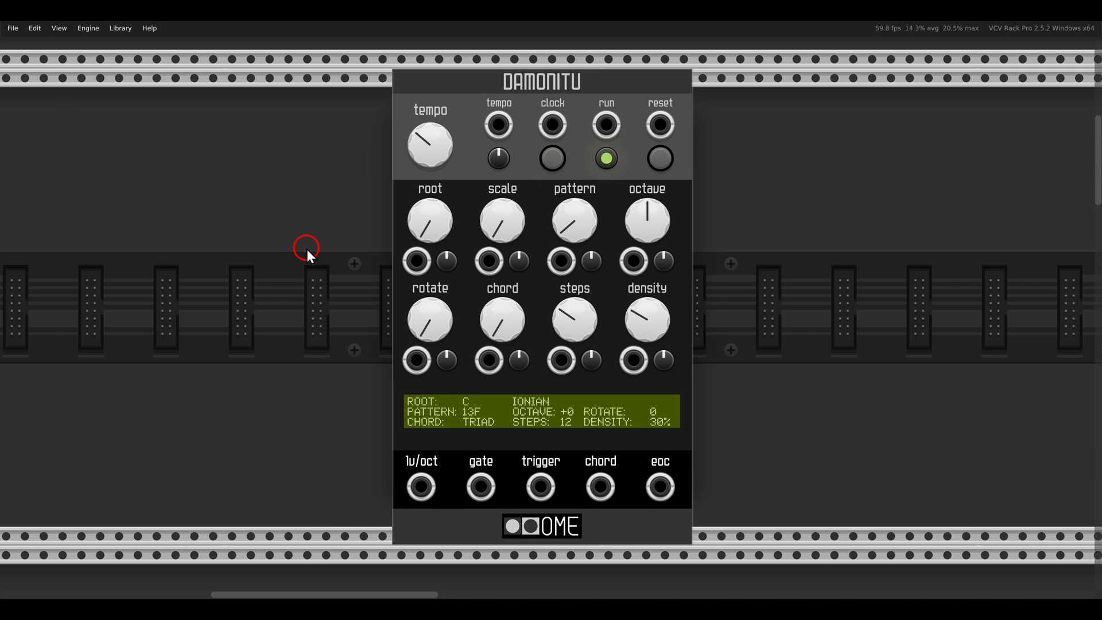
mouse_move(357, 260)
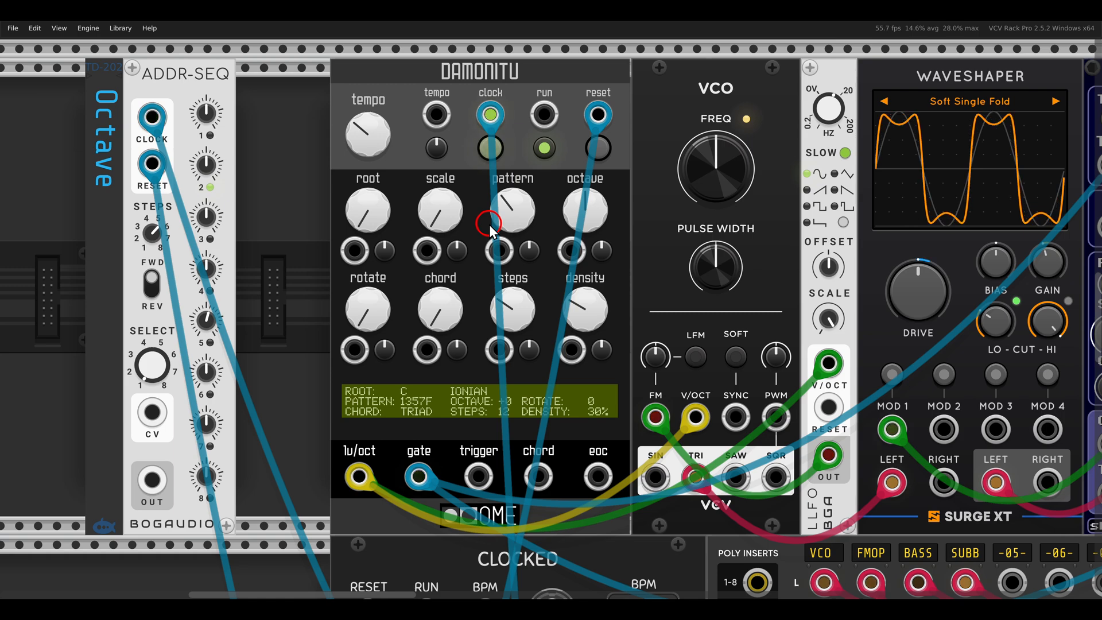
mouse_move(513, 211)
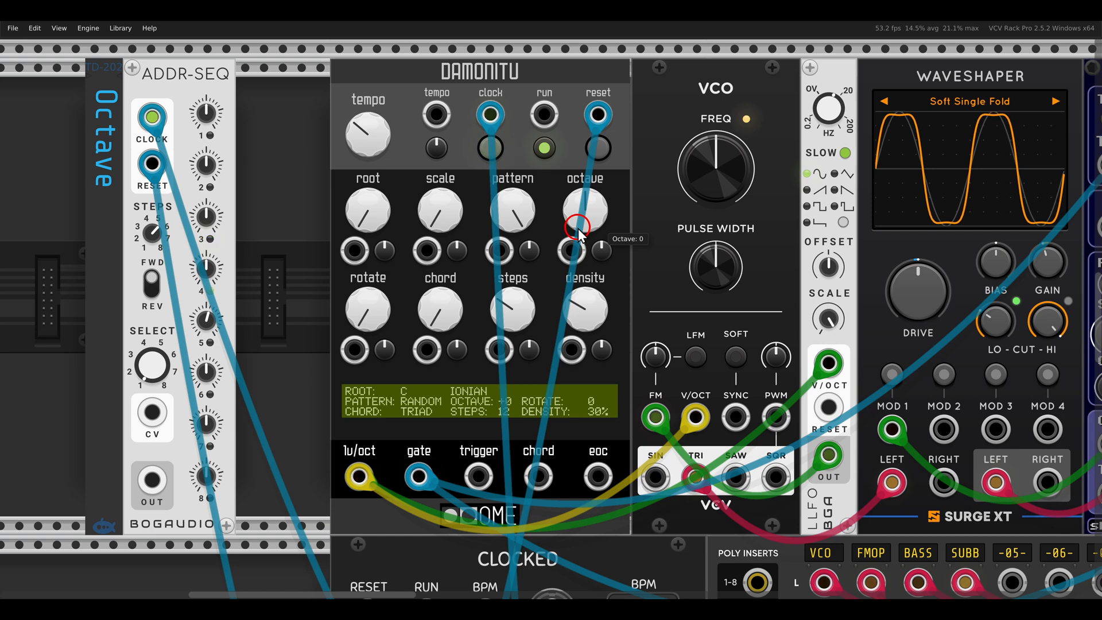
mouse_move(367, 308)
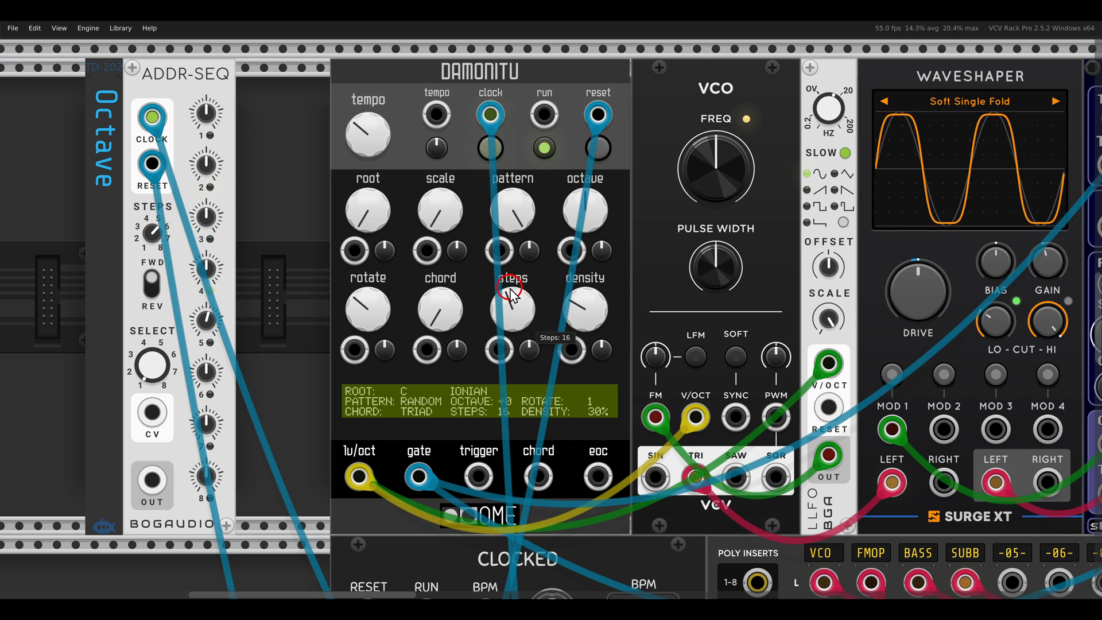
mouse_move(585, 309)
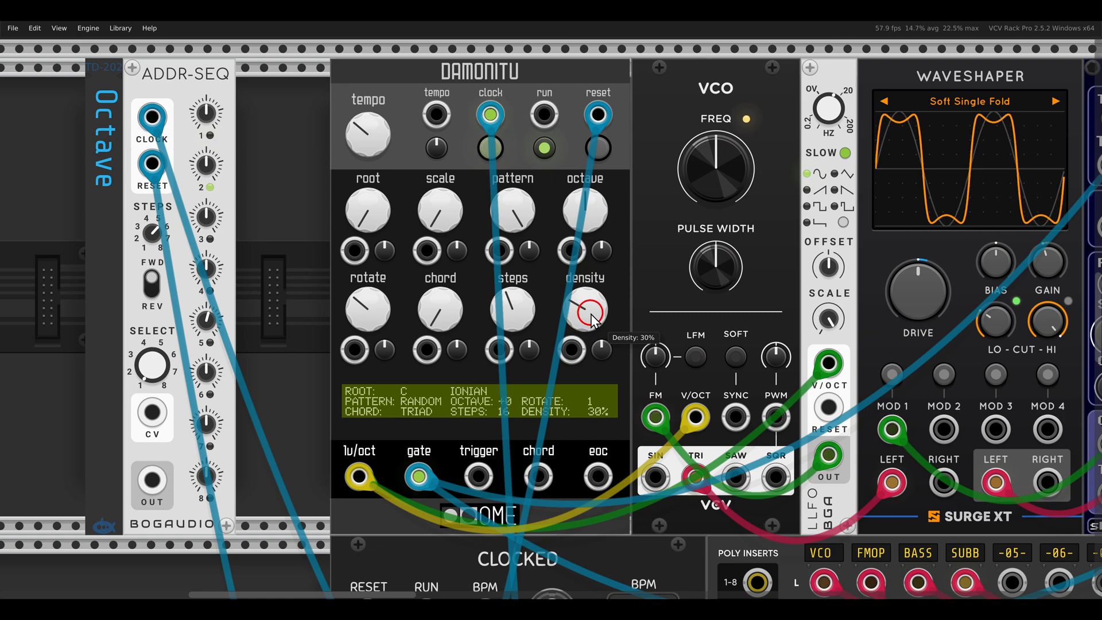
Raise Damonitu's density knob from about 30% to roughly 47%.
left_click_drag(585, 313, 585, 295)
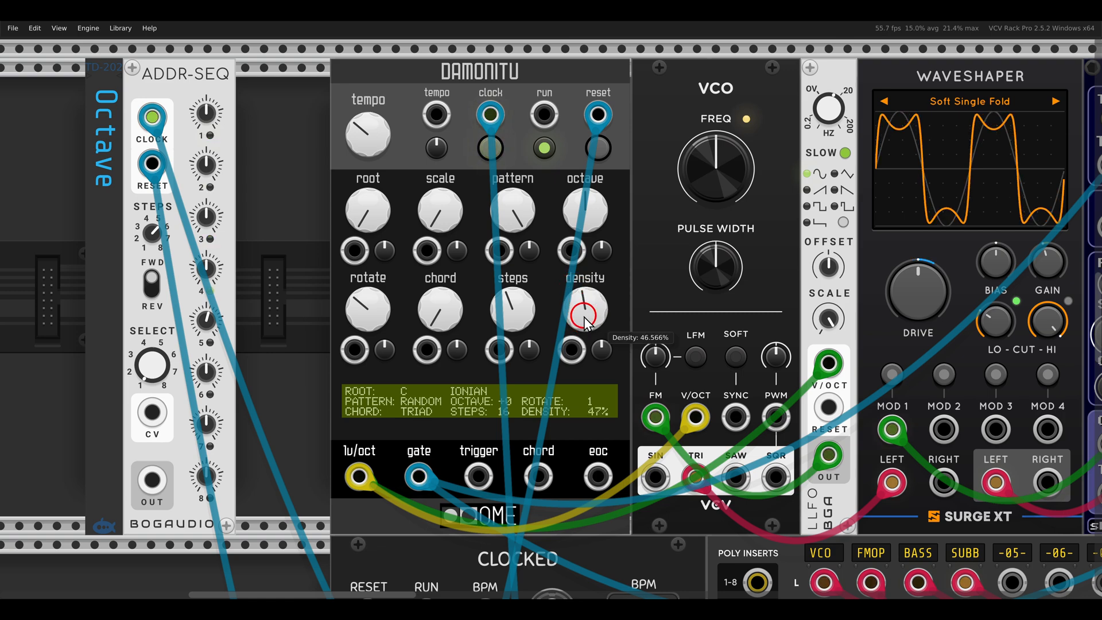
left_click_drag(585, 313, 558, 269)
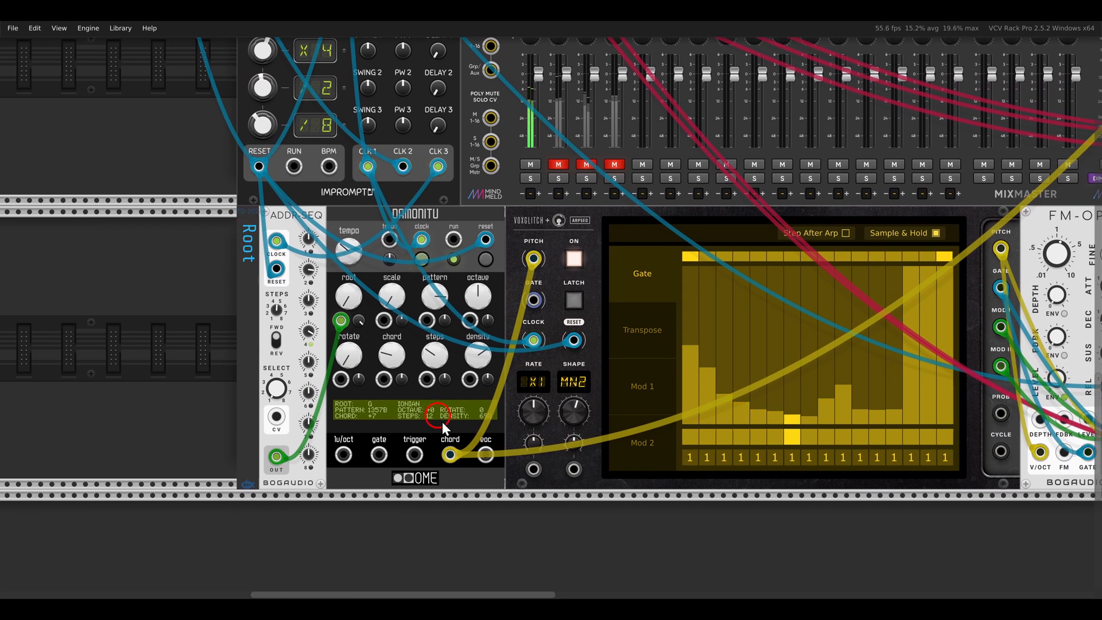
mouse_move(450, 455)
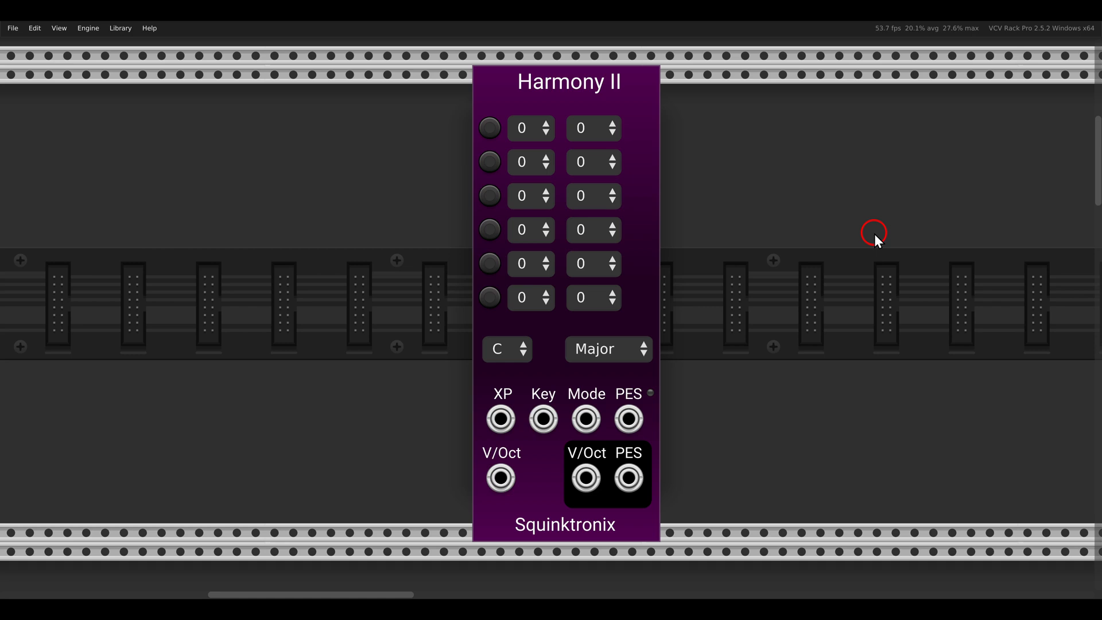
mouse_move(509, 341)
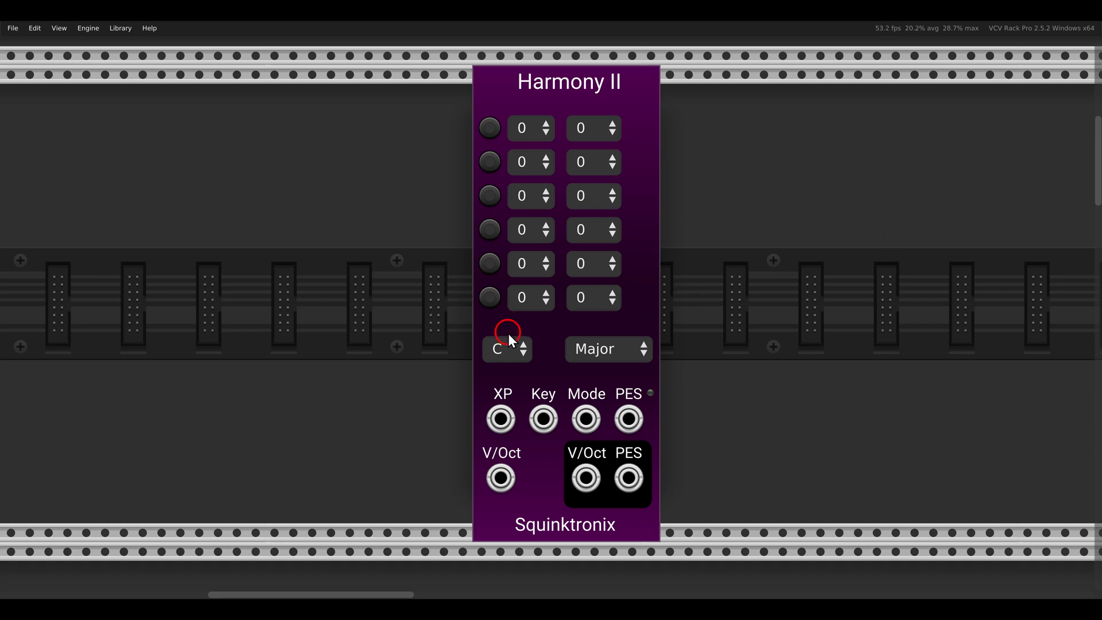
Open Harmony II's key dropdown to inspect the available choices.
left_click(607, 350)
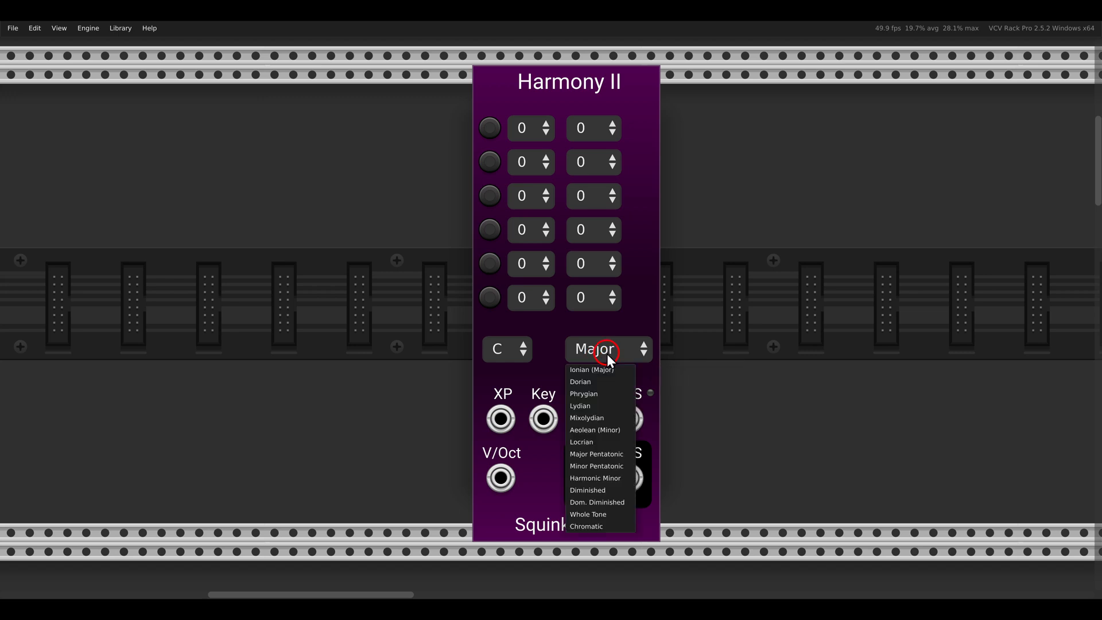
mouse_move(616, 345)
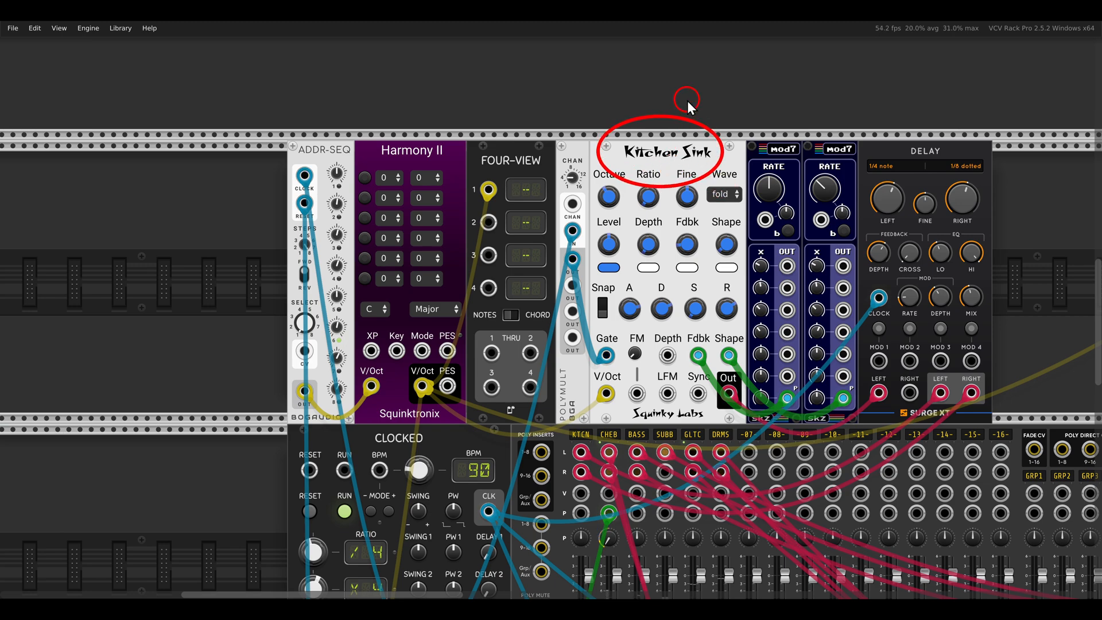
Enable Harmony II voices 1 and 2, transposing the second voice up +2 degrees.
scroll("down", 3)
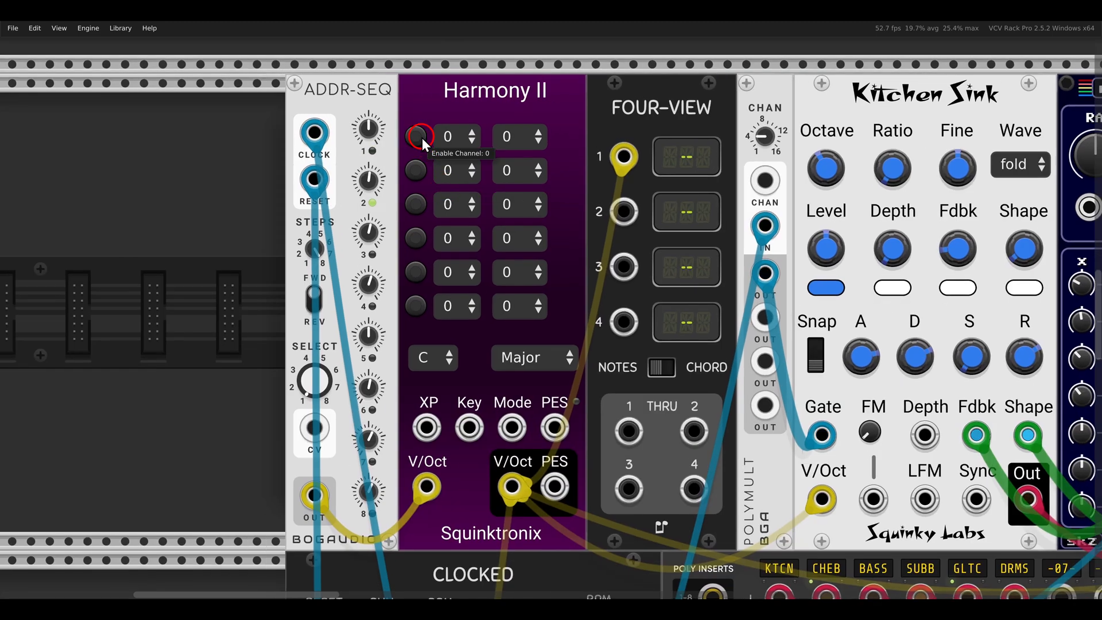
left_click(420, 135)
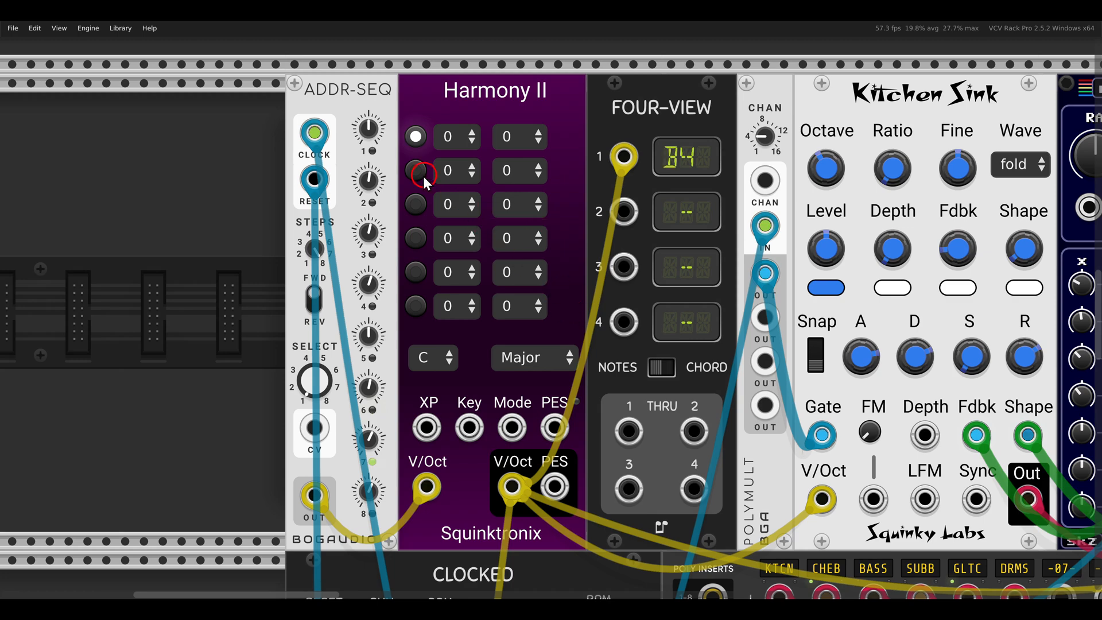
left_click(416, 171)
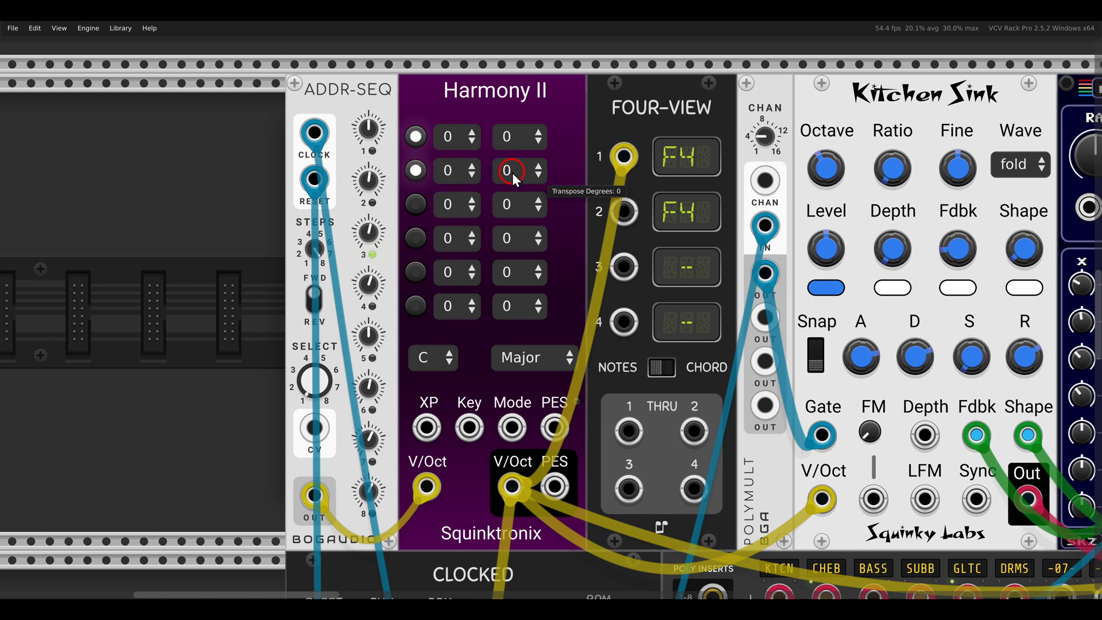
left_click(510, 172)
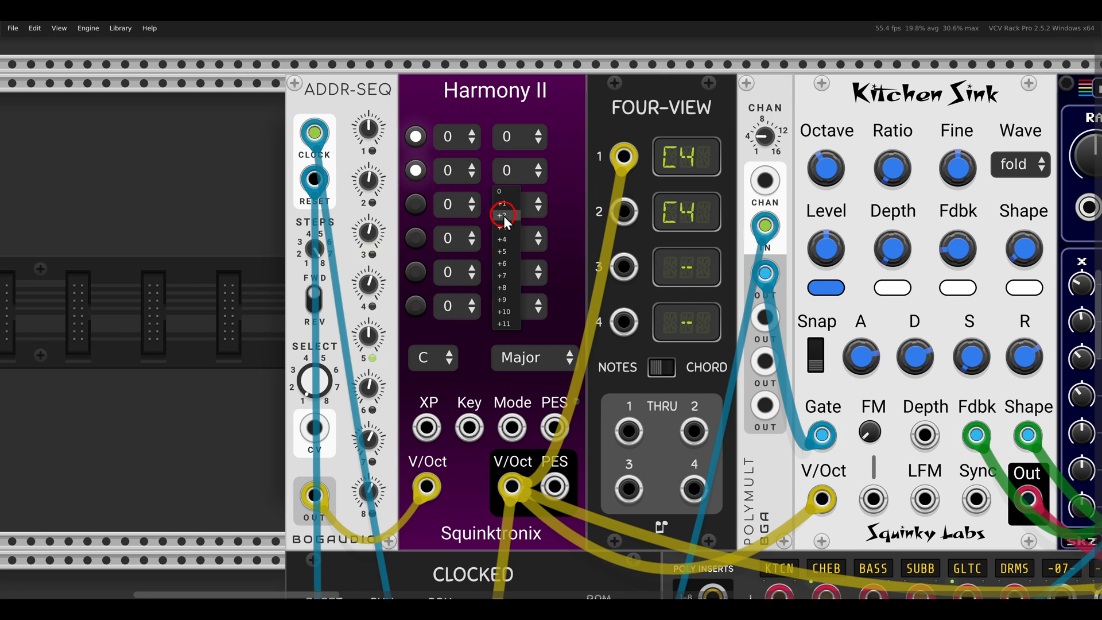
left_click(504, 215)
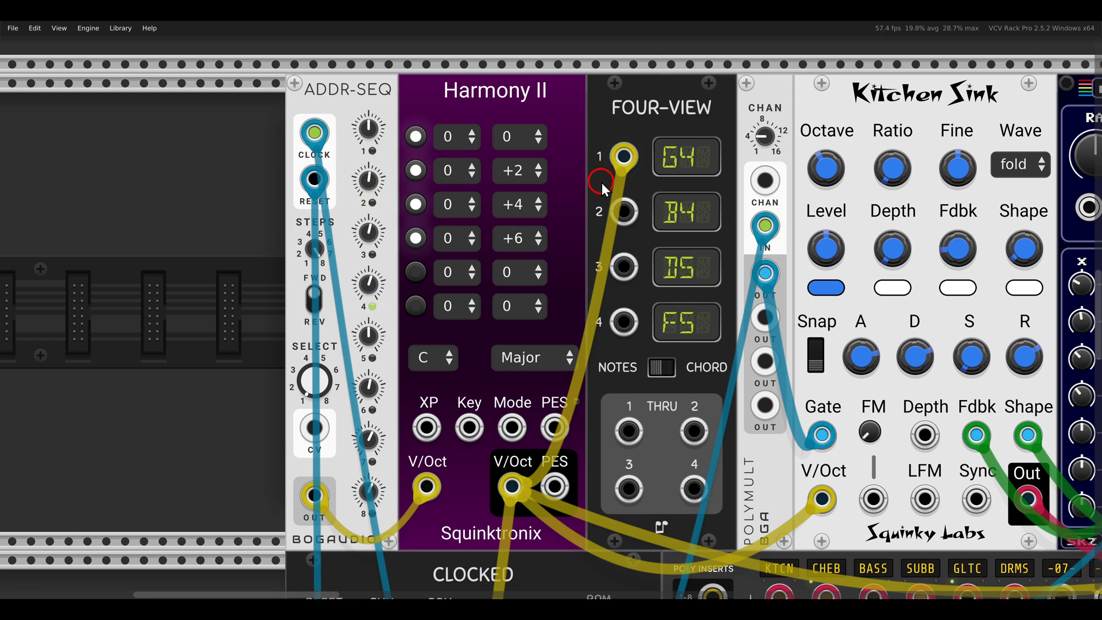
mouse_move(450, 137)
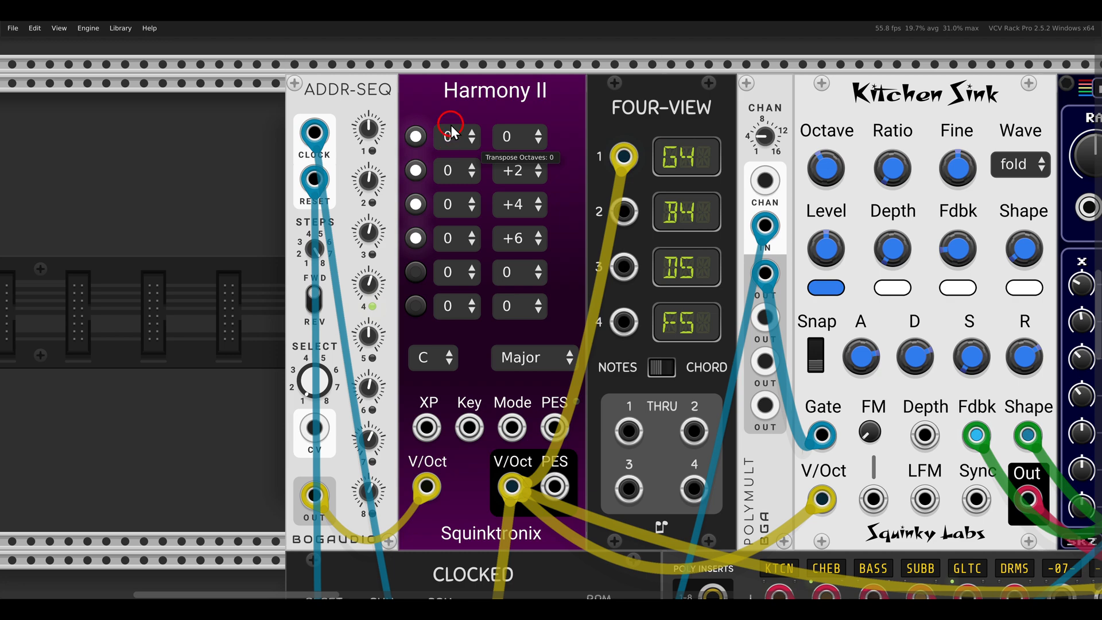
left_click(457, 136)
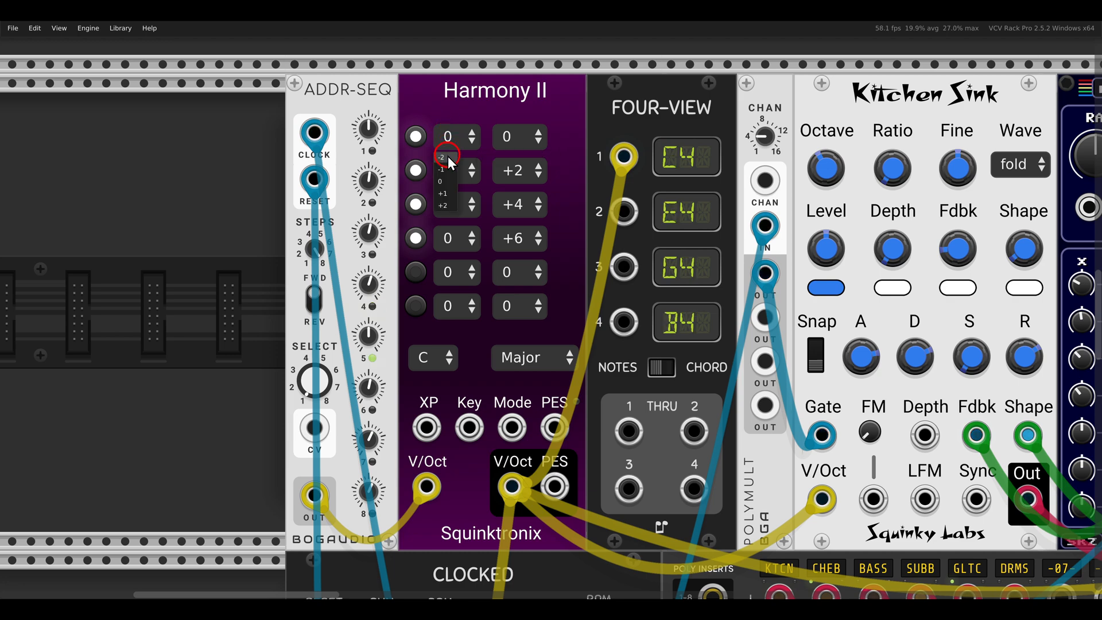
left_click(447, 148)
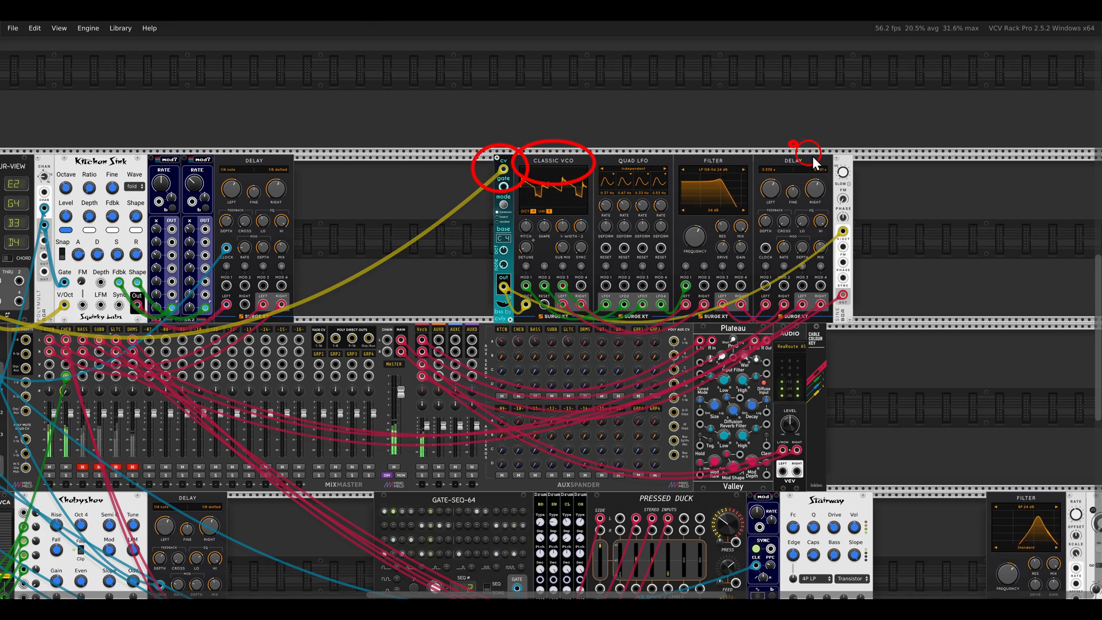
scroll("down", 3)
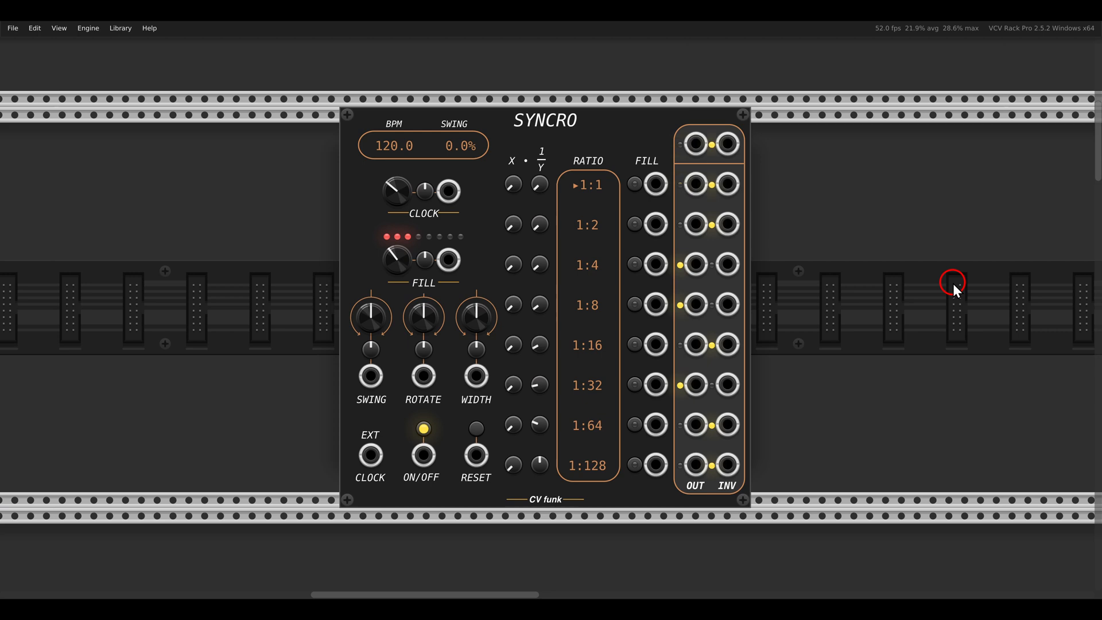
Scroll back to the main patch's Syncro module running at 127 BPM.
scroll("down", 3)
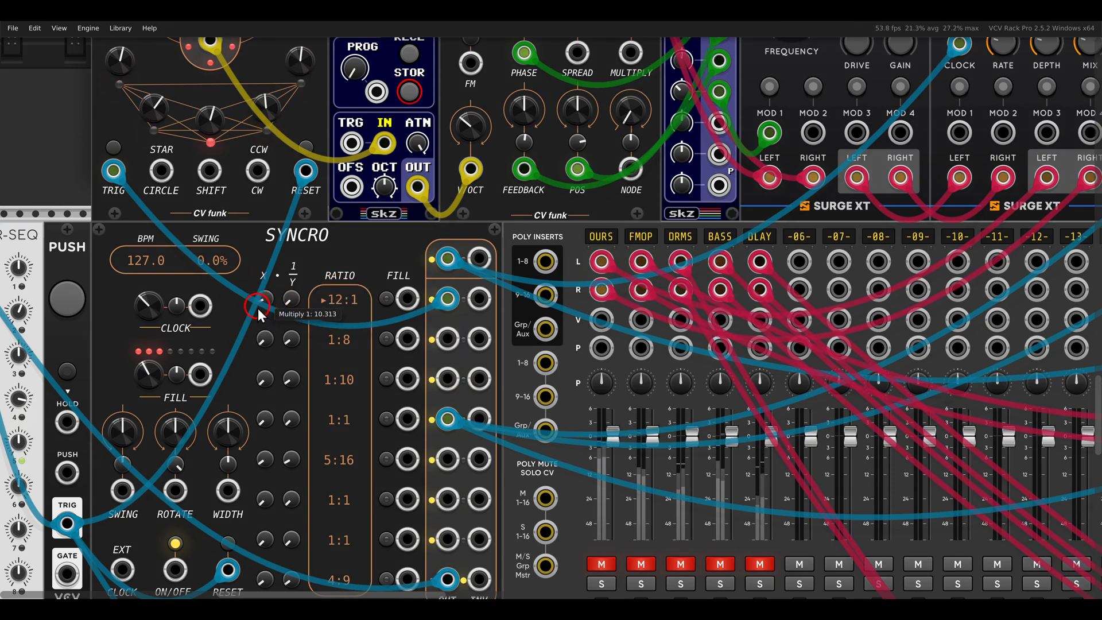
Set Syncro's first ratio to 4:1 and cable its 1:10 clock output to another module.
left_click_drag(257, 310, 255, 322)
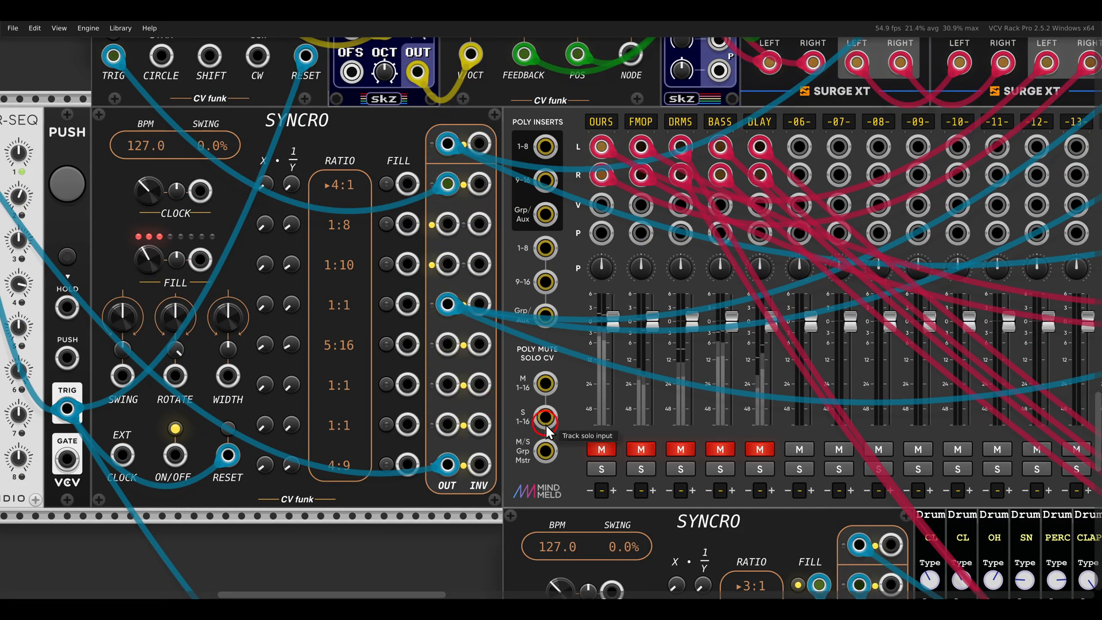
scroll("down", 3)
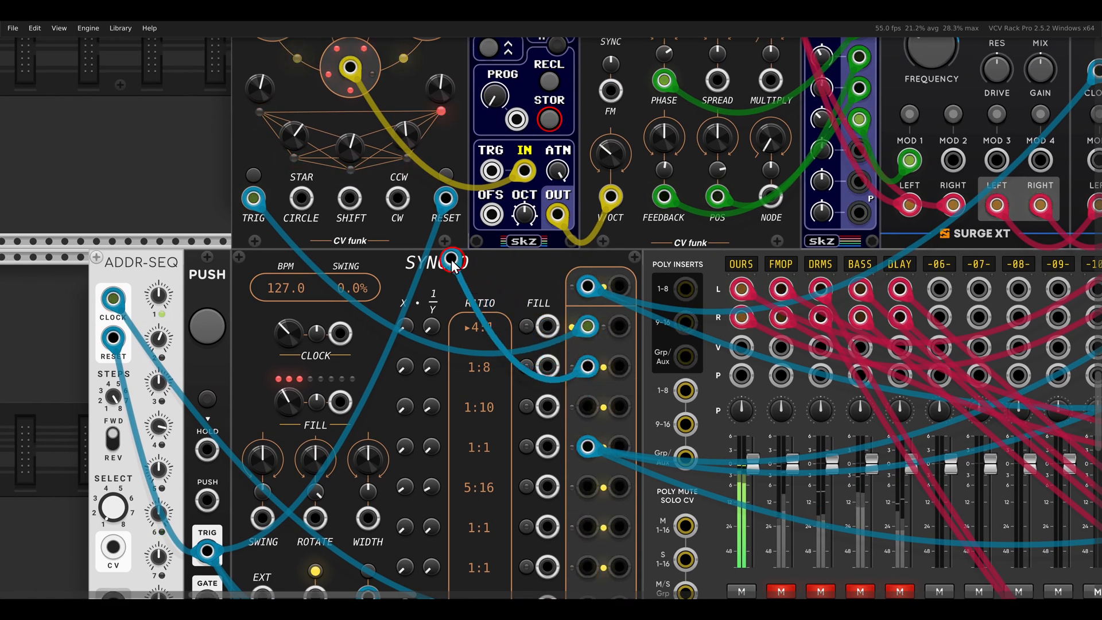
scroll("down", 3)
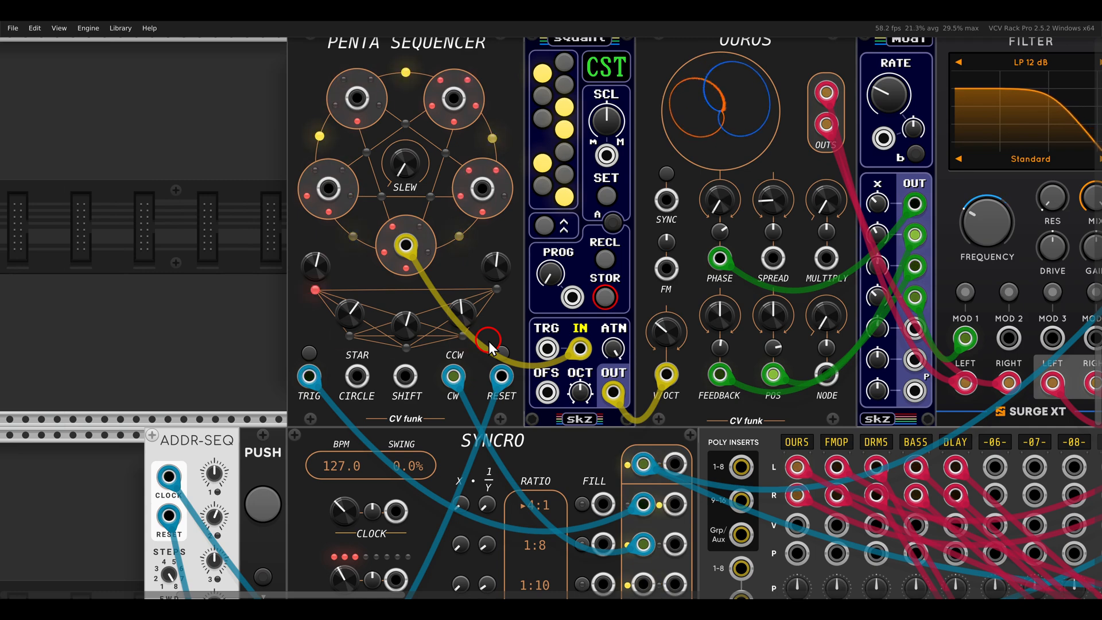
scroll("down", 3)
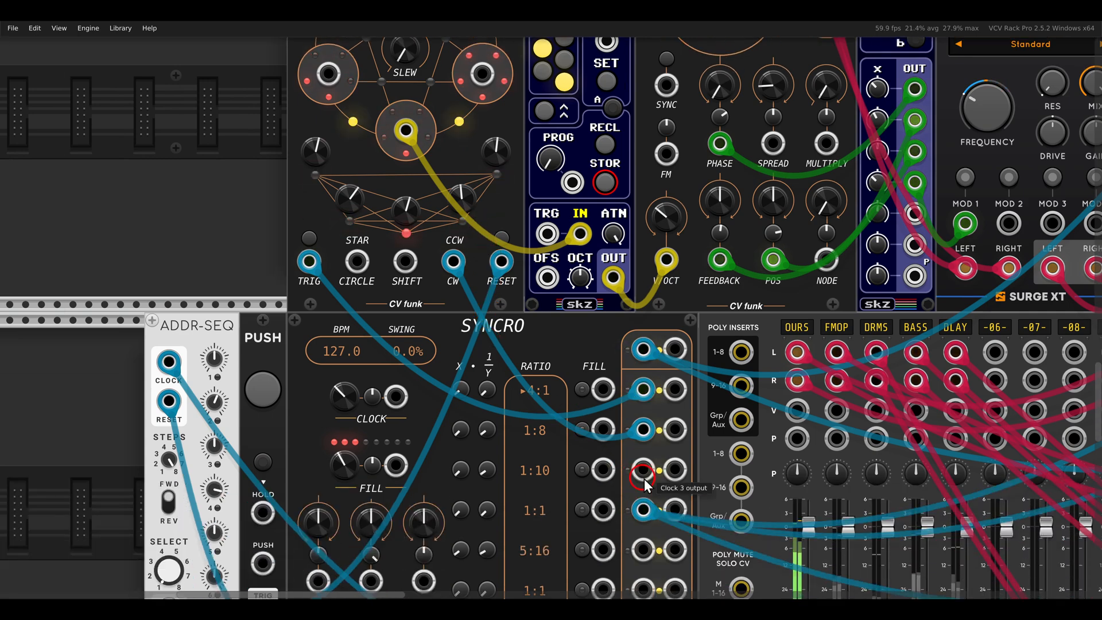
left_click_drag(643, 471, 359, 265)
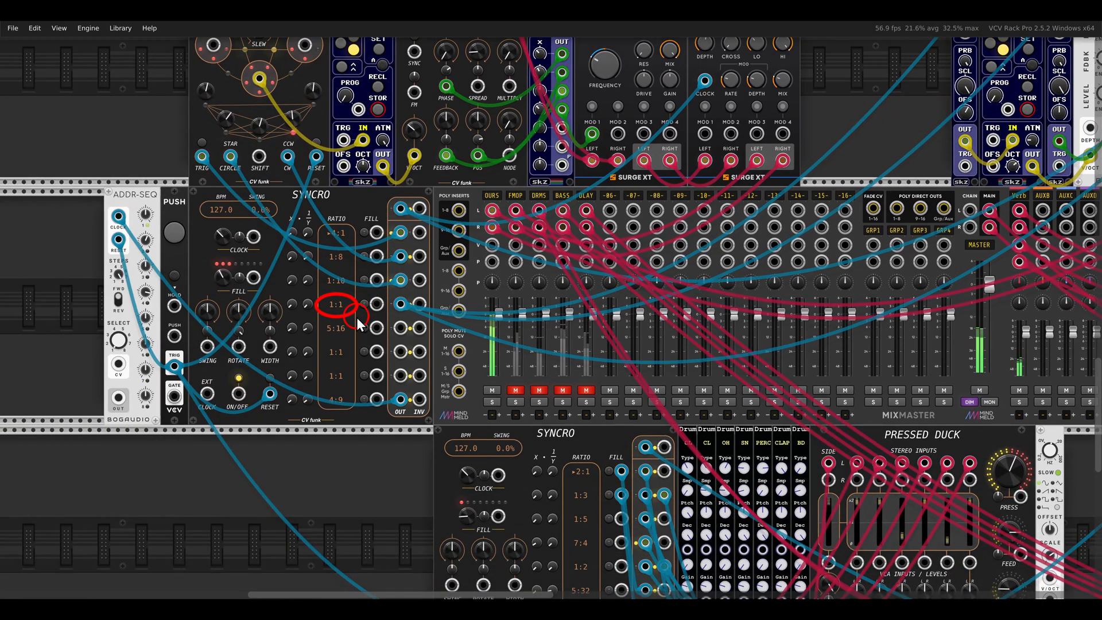
scroll("down", 3)
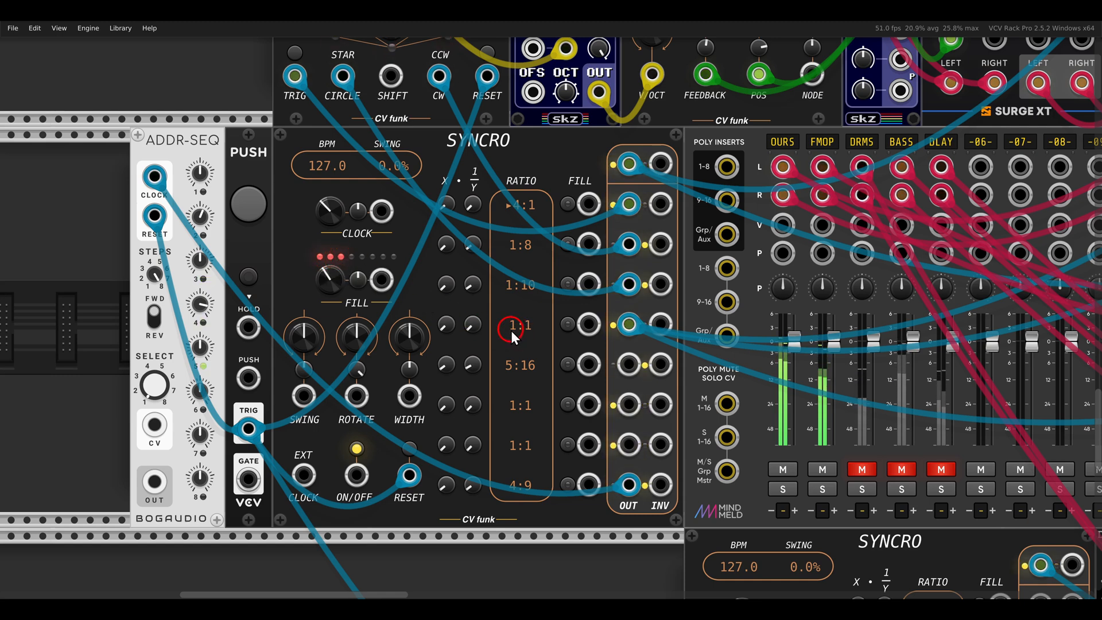
mouse_move(569, 331)
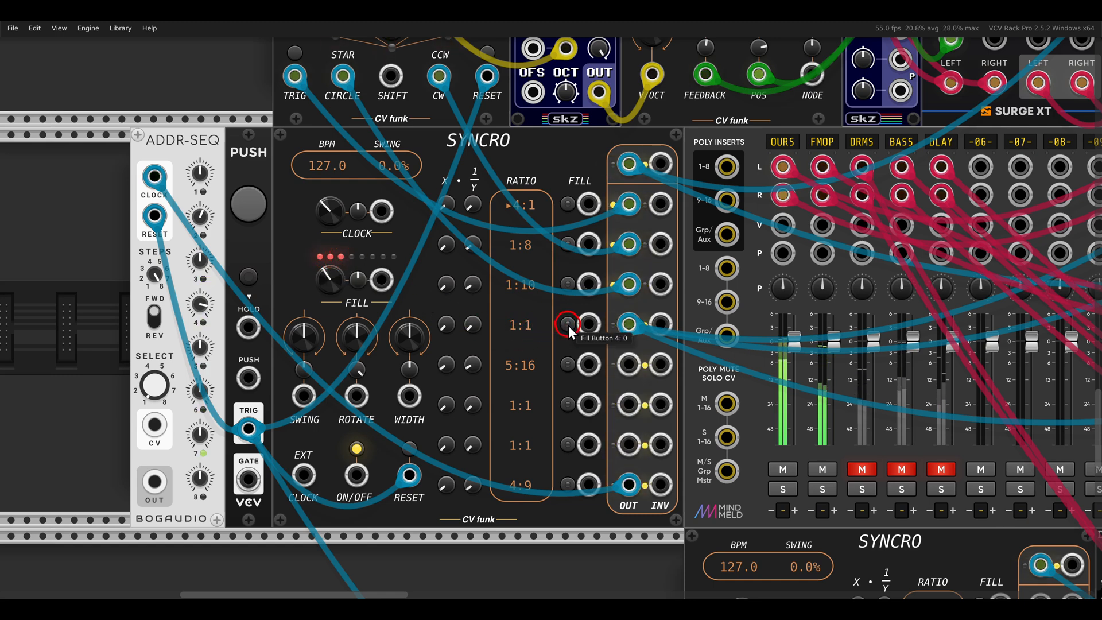
Toggle Fill on Syncro's fourth row on and off twice, ending with it off.
left_click(567, 325)
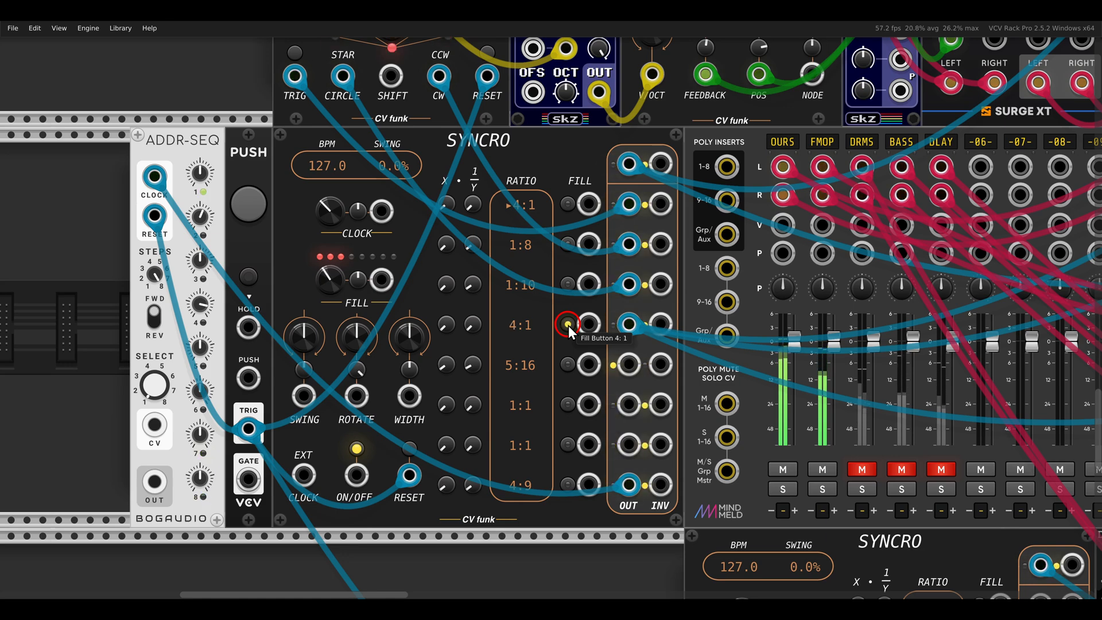
left_click(569, 325)
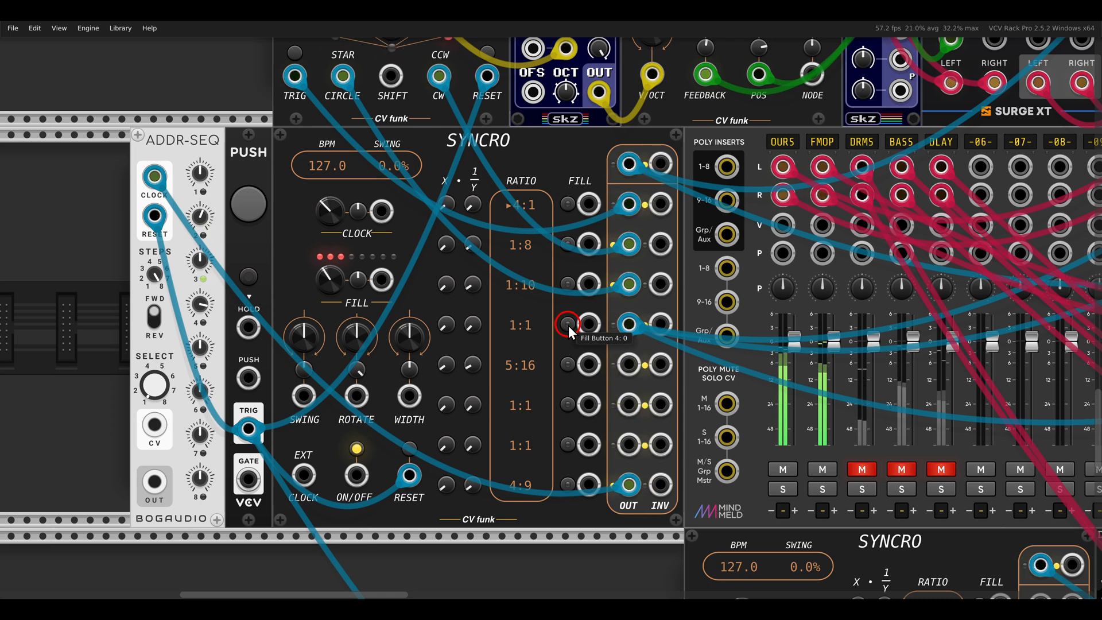
left_click(568, 325)
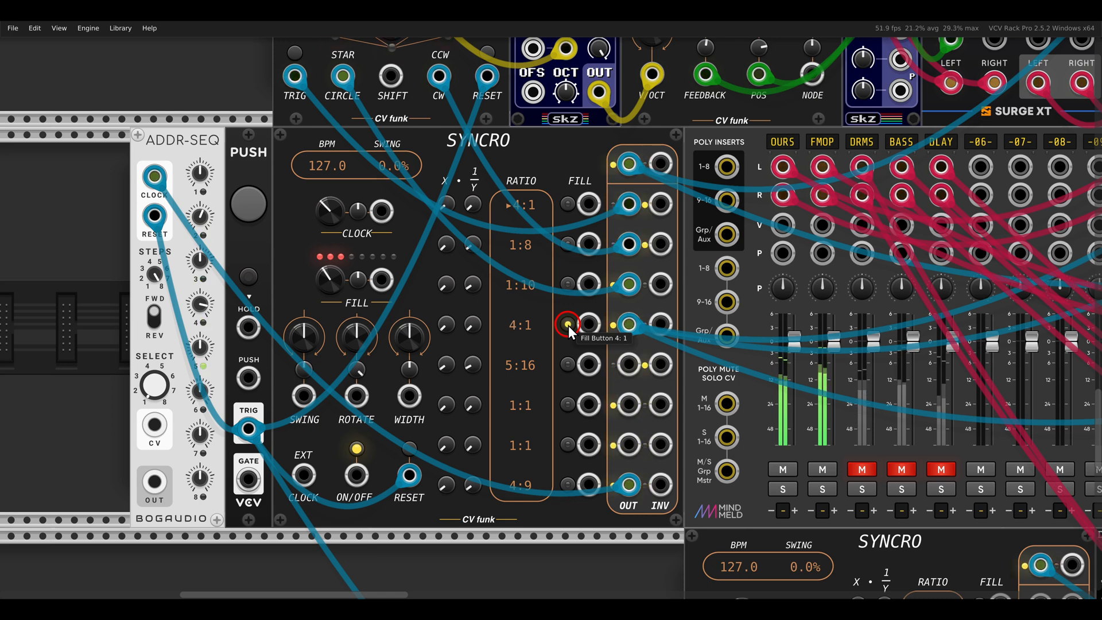
left_click(567, 325)
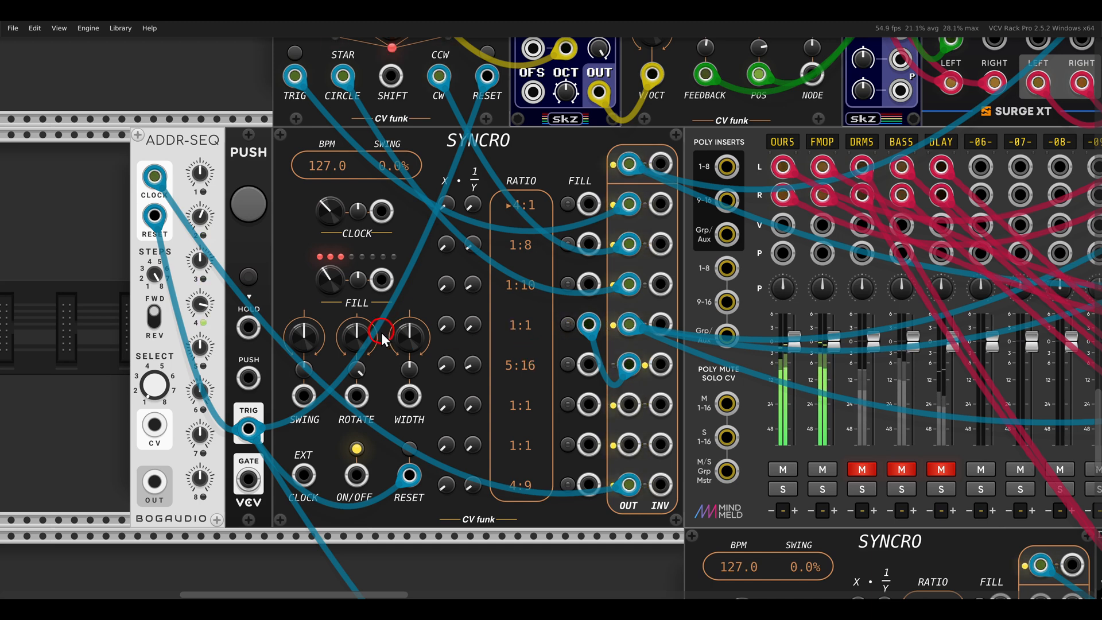
Drag cables from Syncro's row-5 output jack to the row-4 Fill input.
left_click_drag(383, 334, 358, 366)
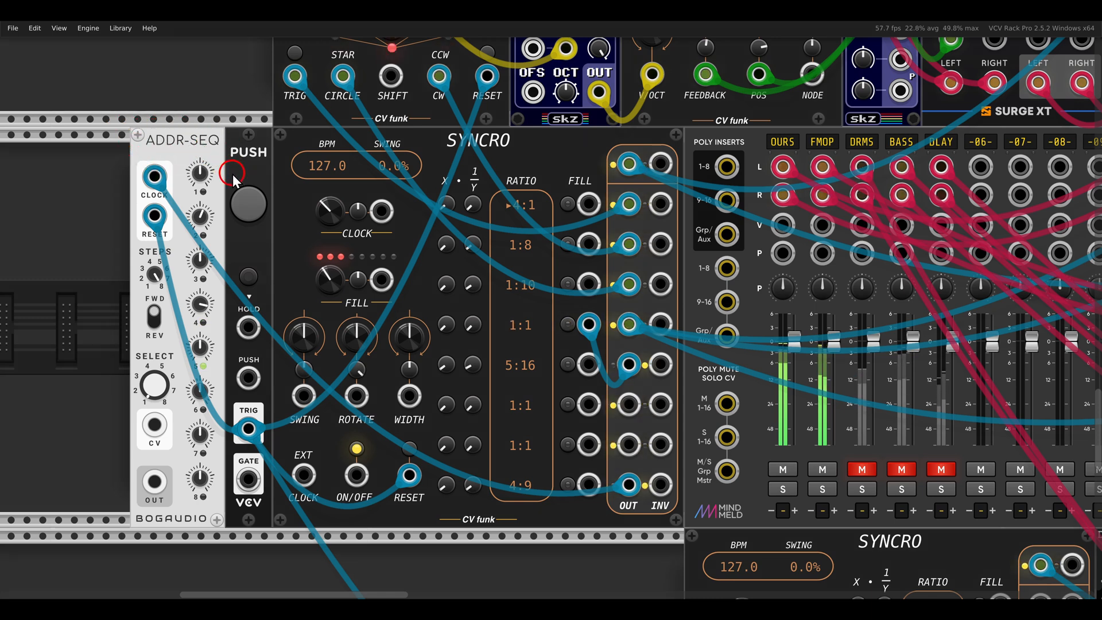
left_click_drag(154, 486, 355, 397)
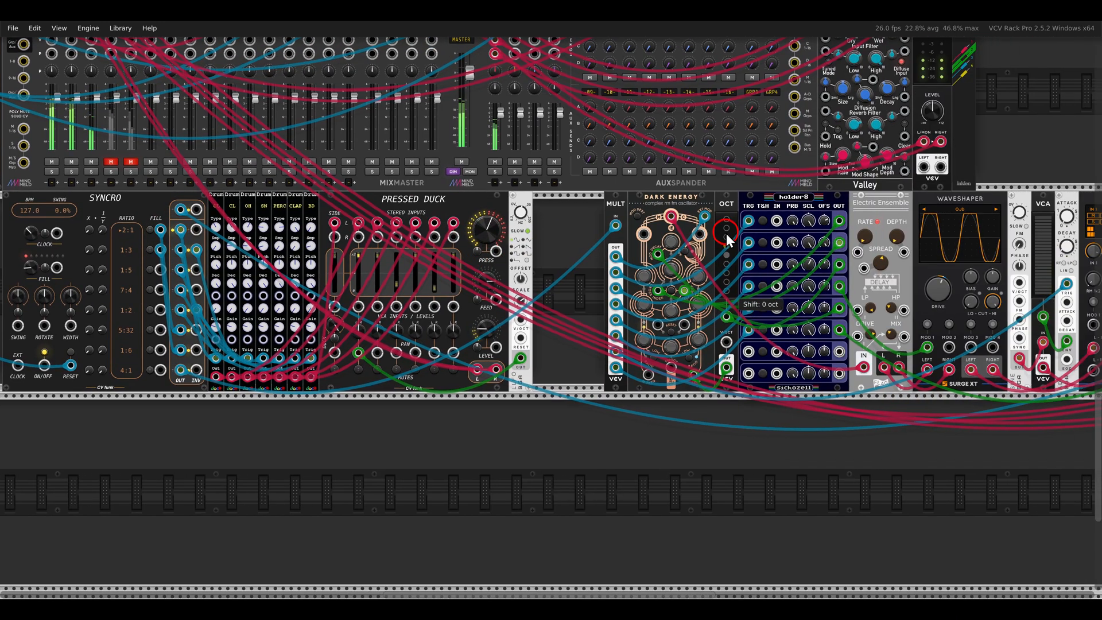
scroll("right", 3)
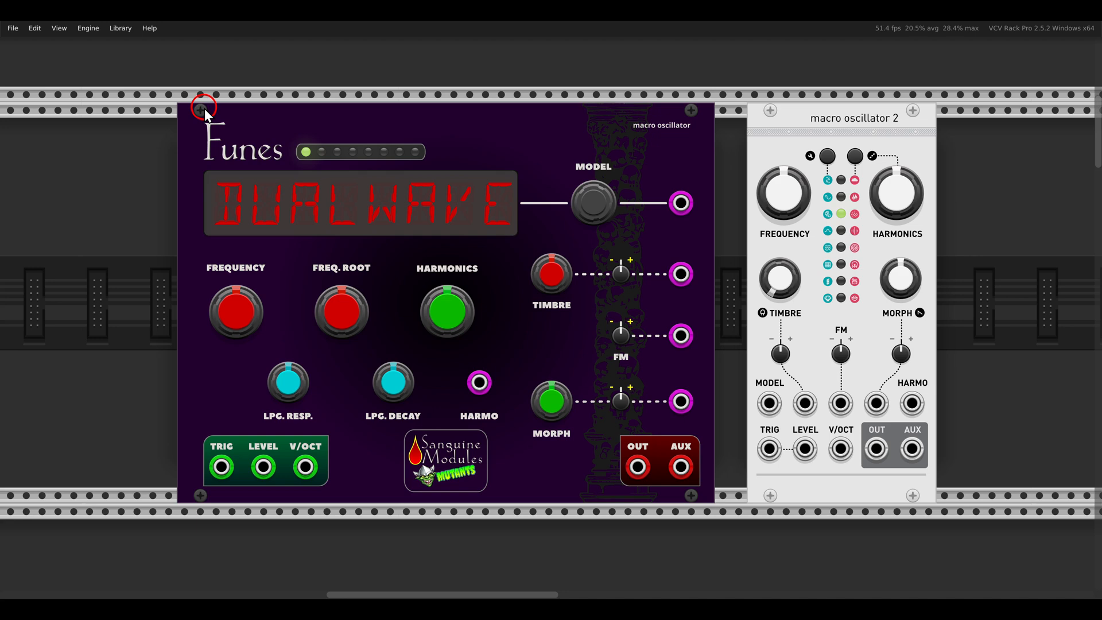
right_click(527, 139)
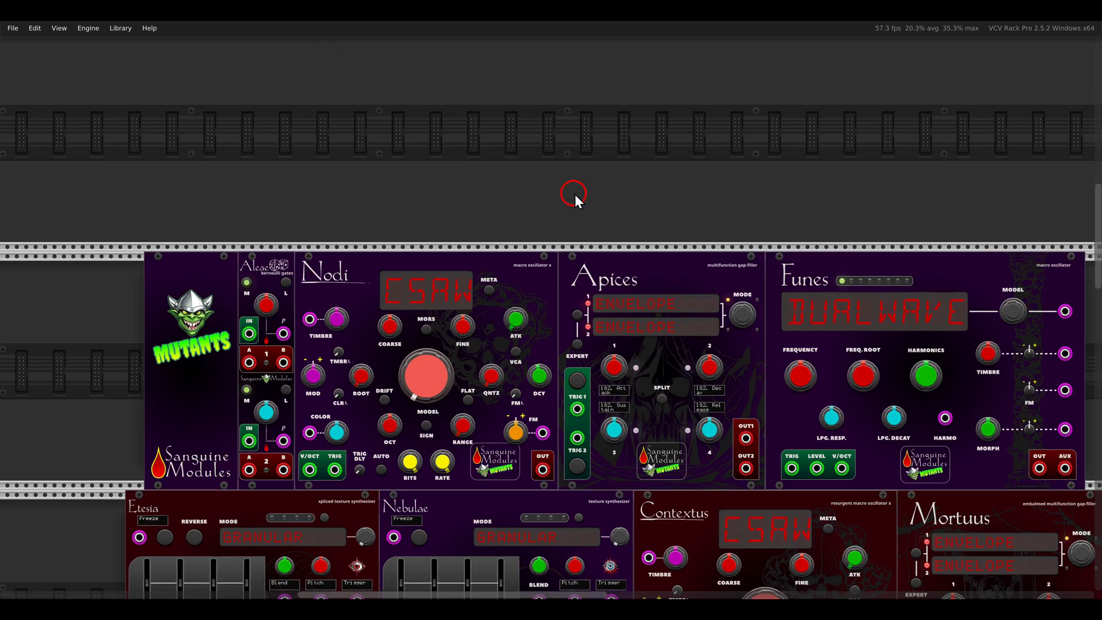
scroll("down", 3)
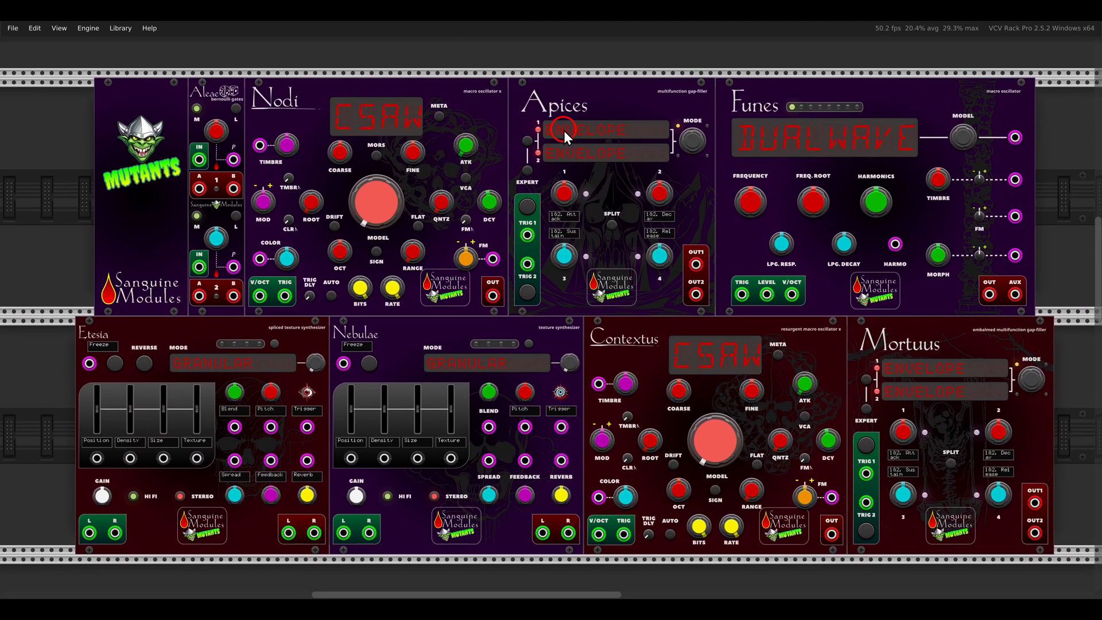
mouse_move(553, 58)
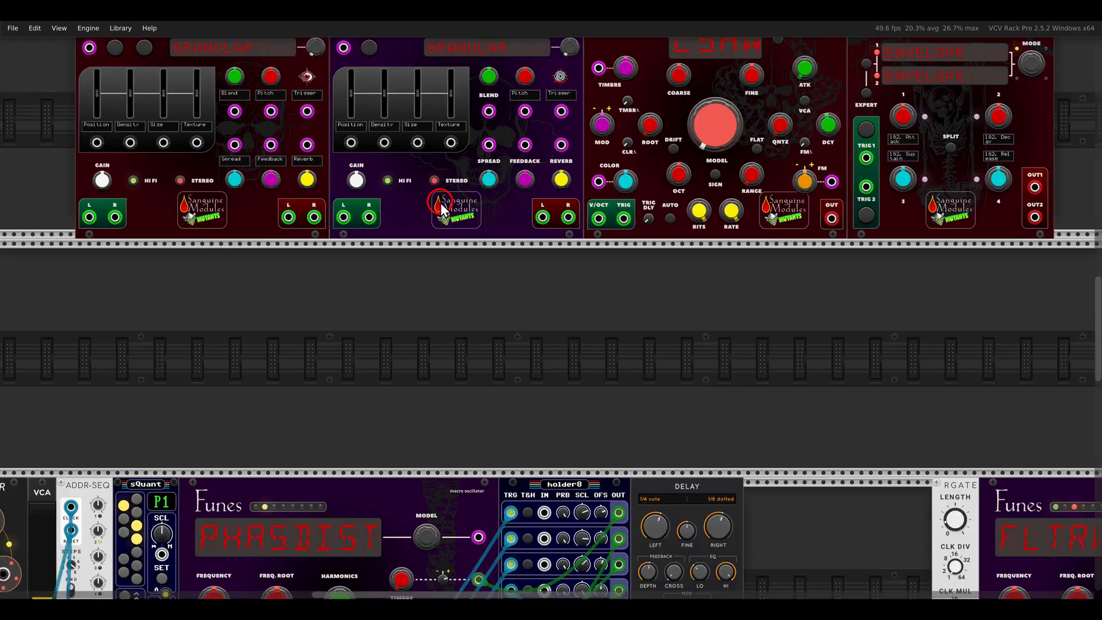
scroll("down", 3)
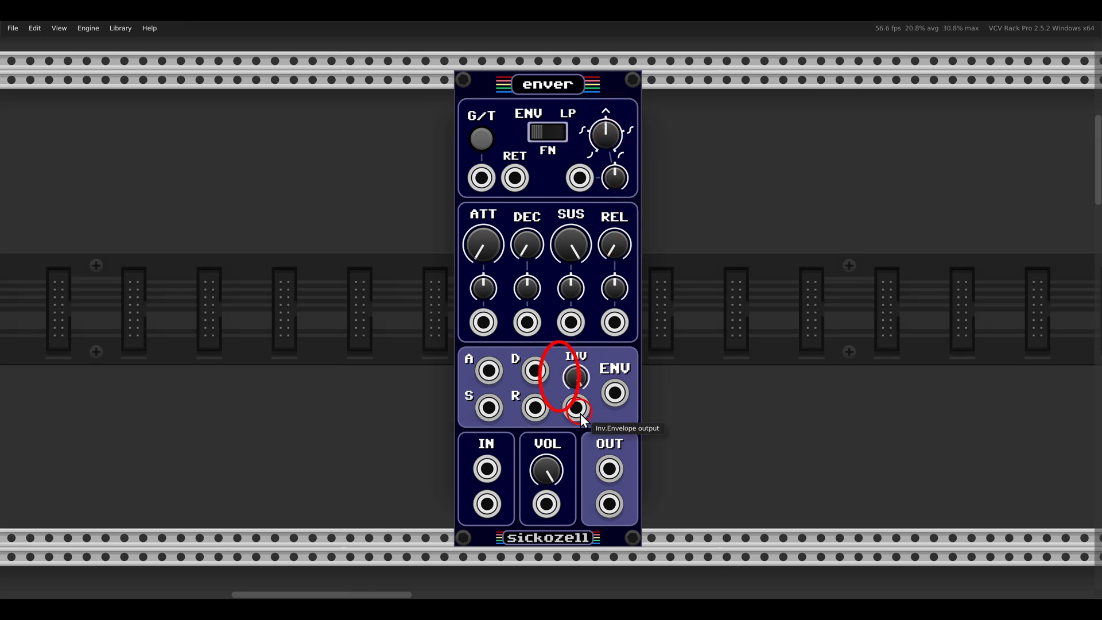
mouse_move(748, 325)
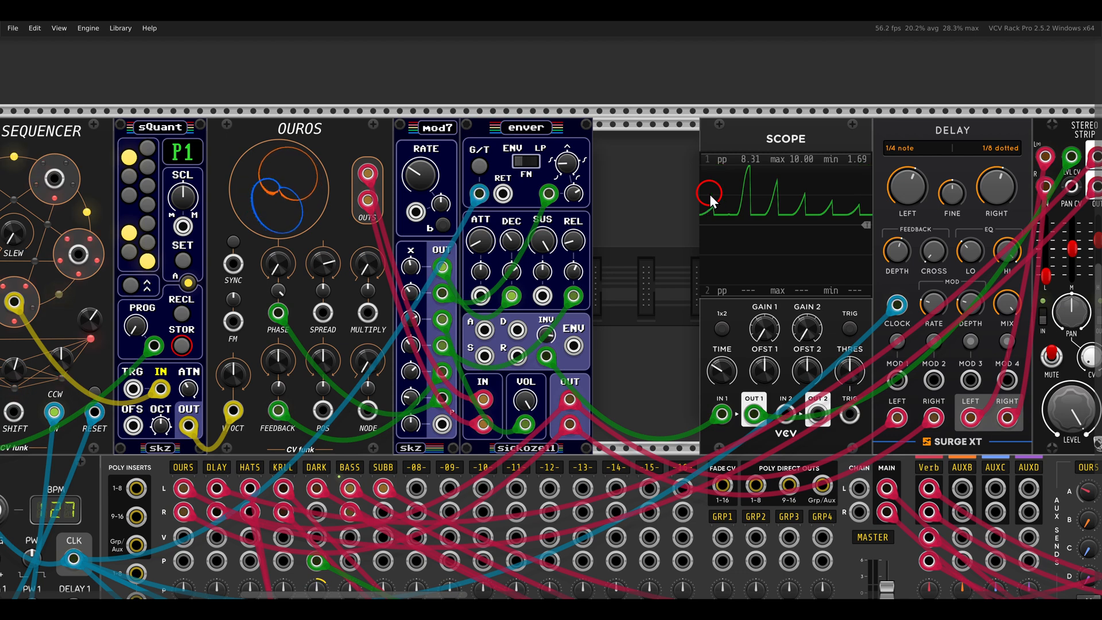
scroll("right", 3)
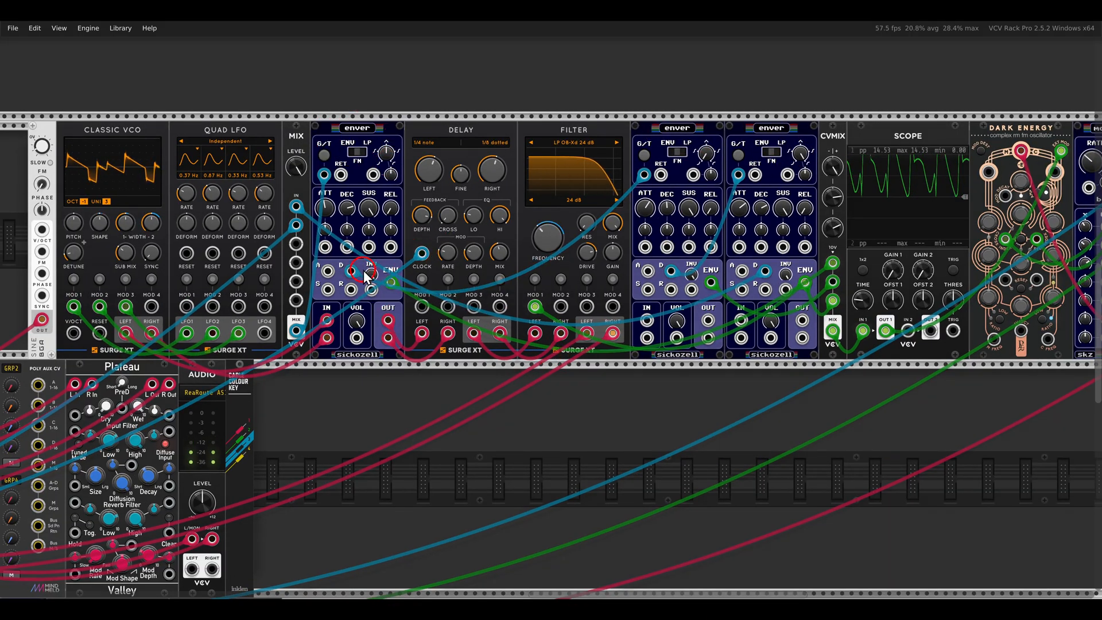
left_click_drag(366, 270, 626, 176)
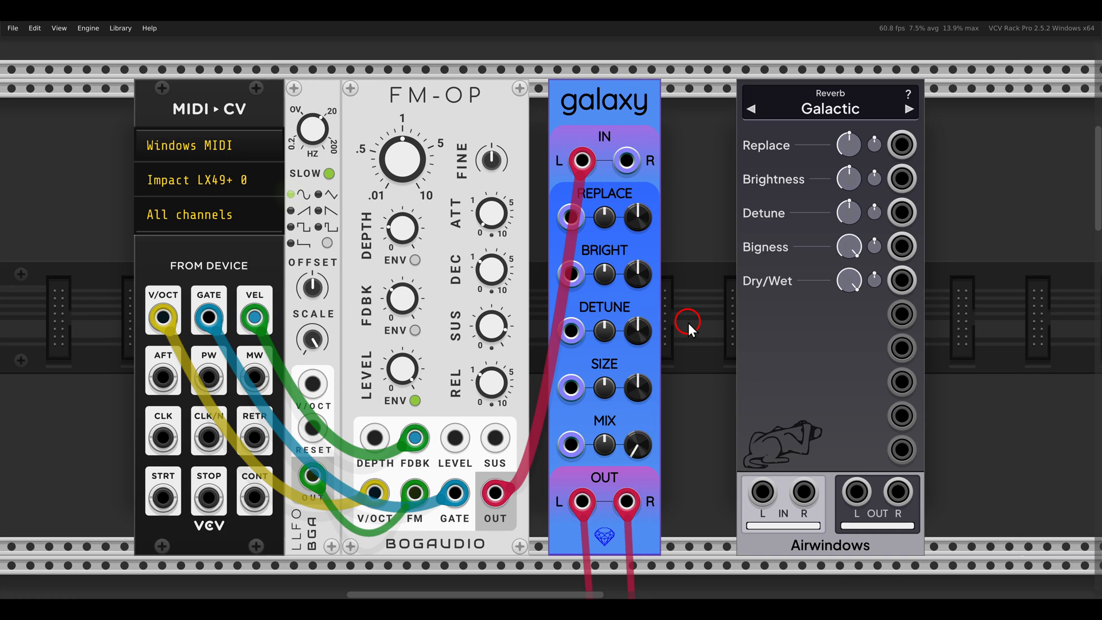
mouse_move(599, 98)
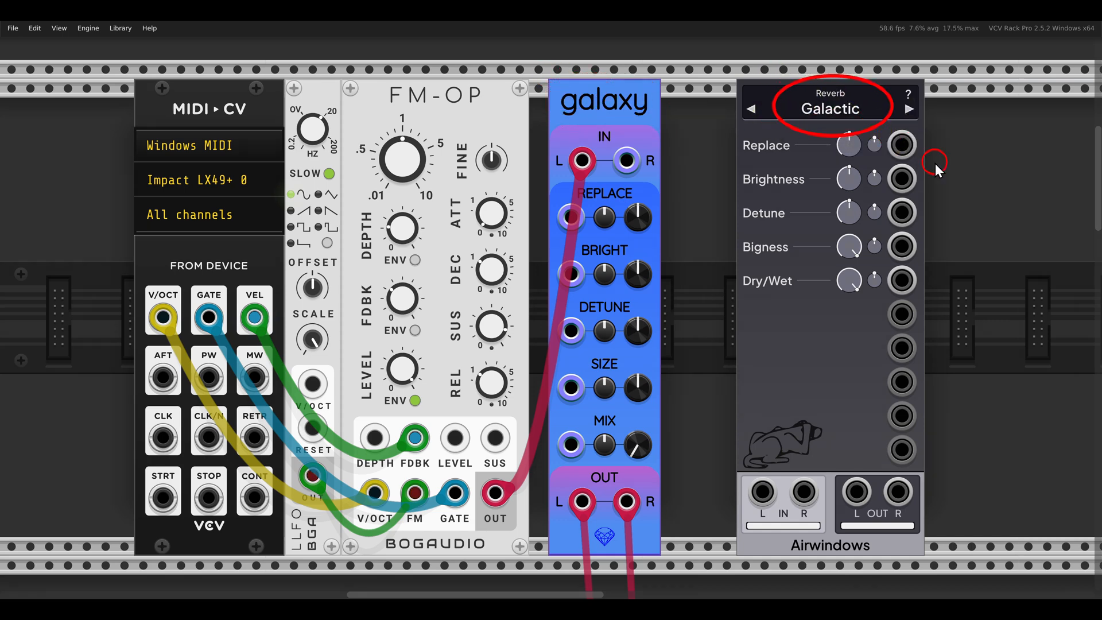
mouse_move(980, 185)
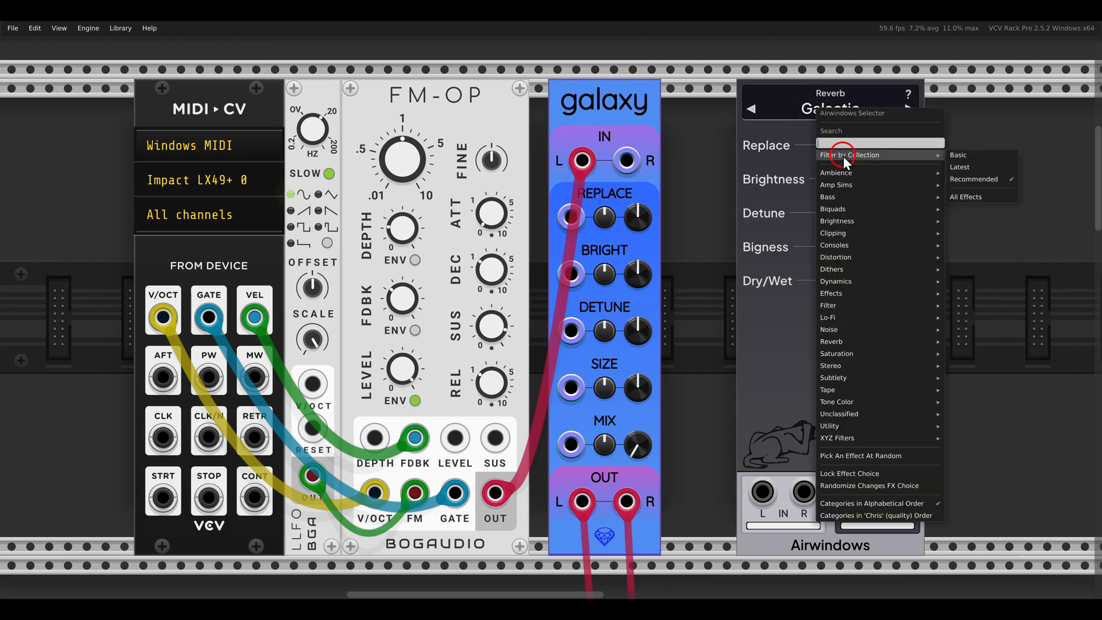
mouse_move(830, 426)
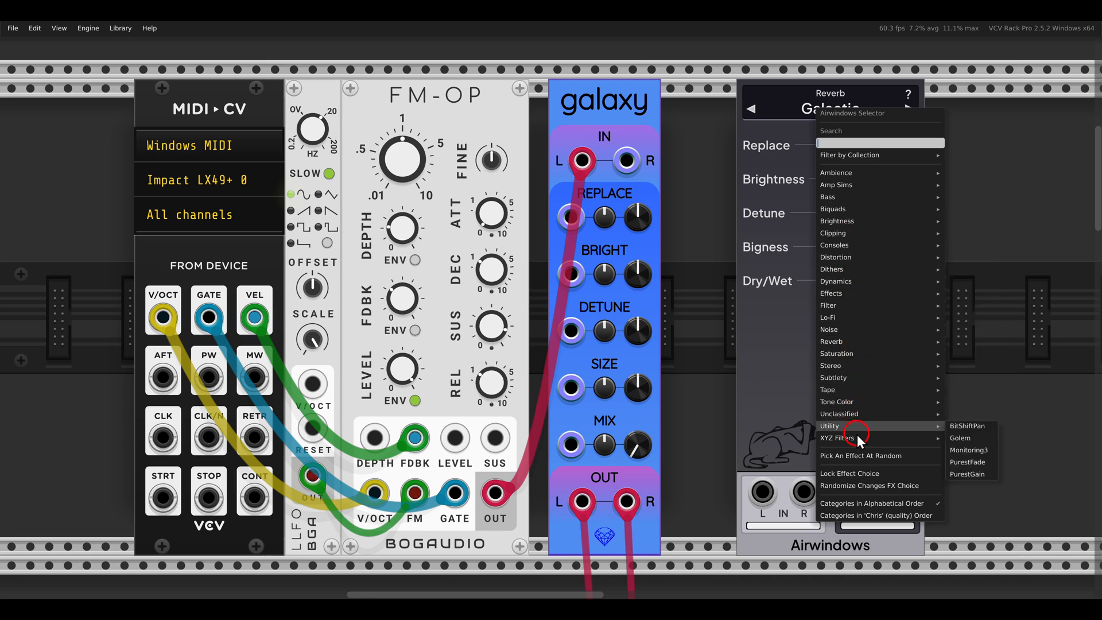
mouse_move(875, 221)
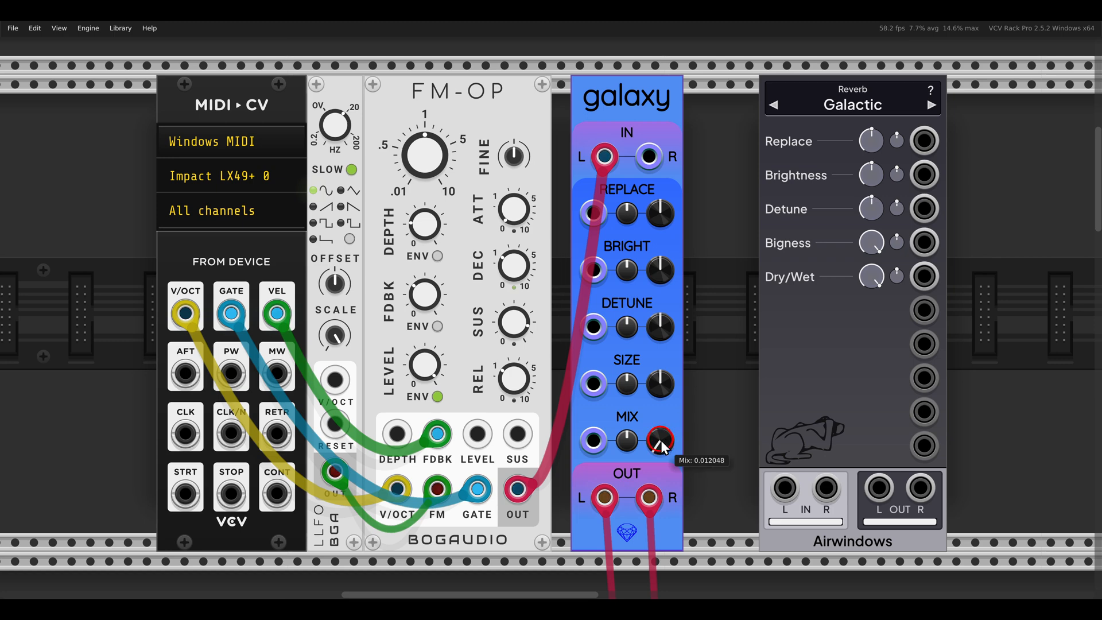
Raise Galaxy's mix, then push detune up and back down to about 0.57.
left_click_drag(661, 441, 664, 422)
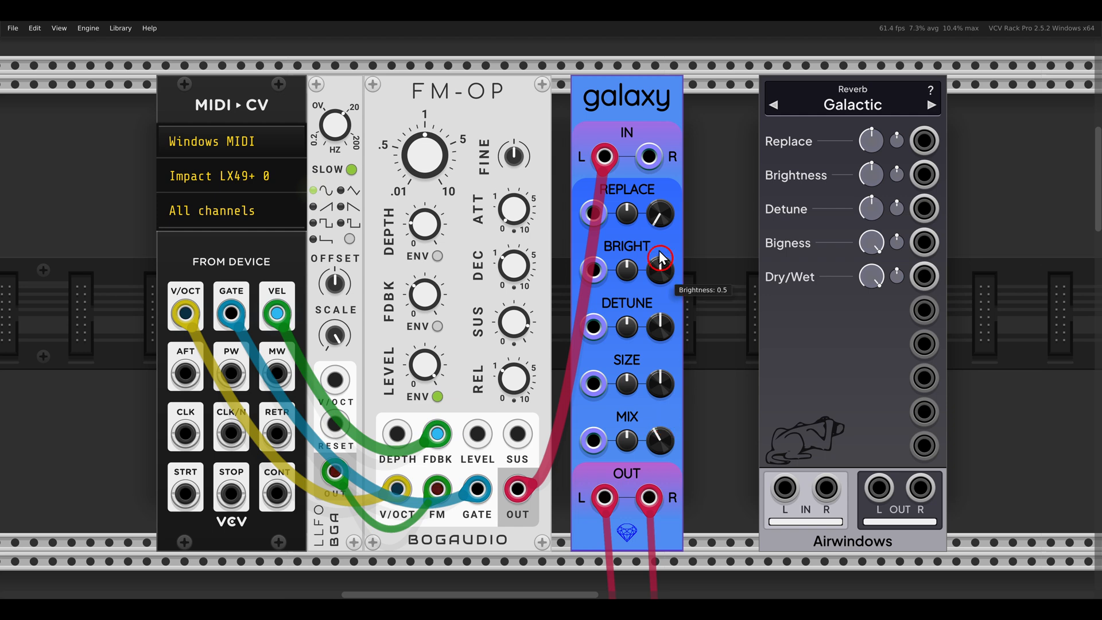
mouse_move(657, 214)
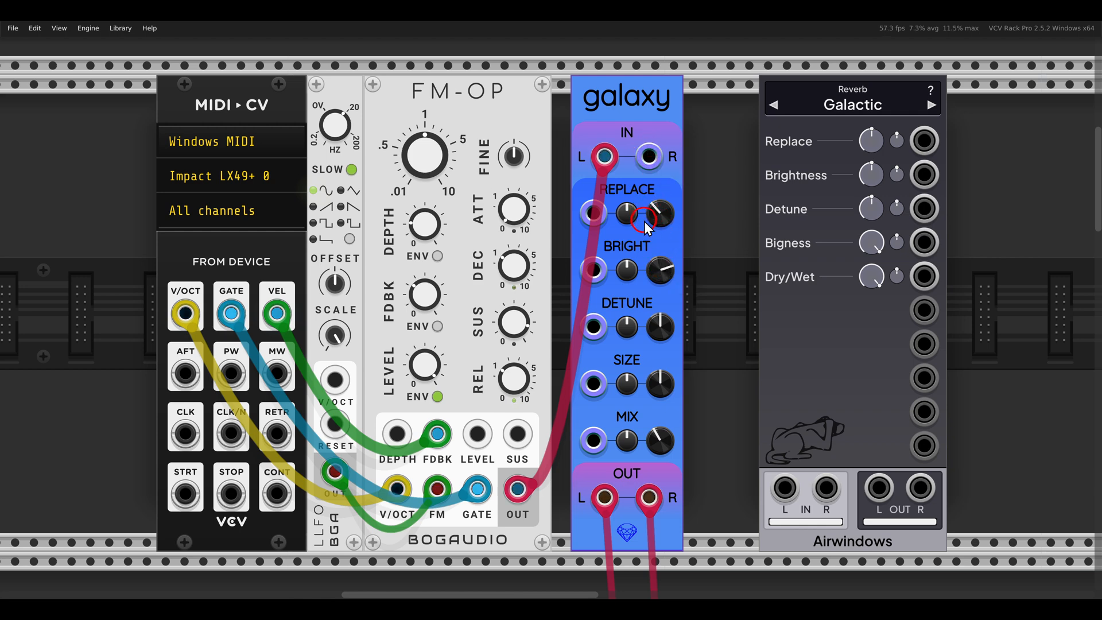
mouse_move(645, 271)
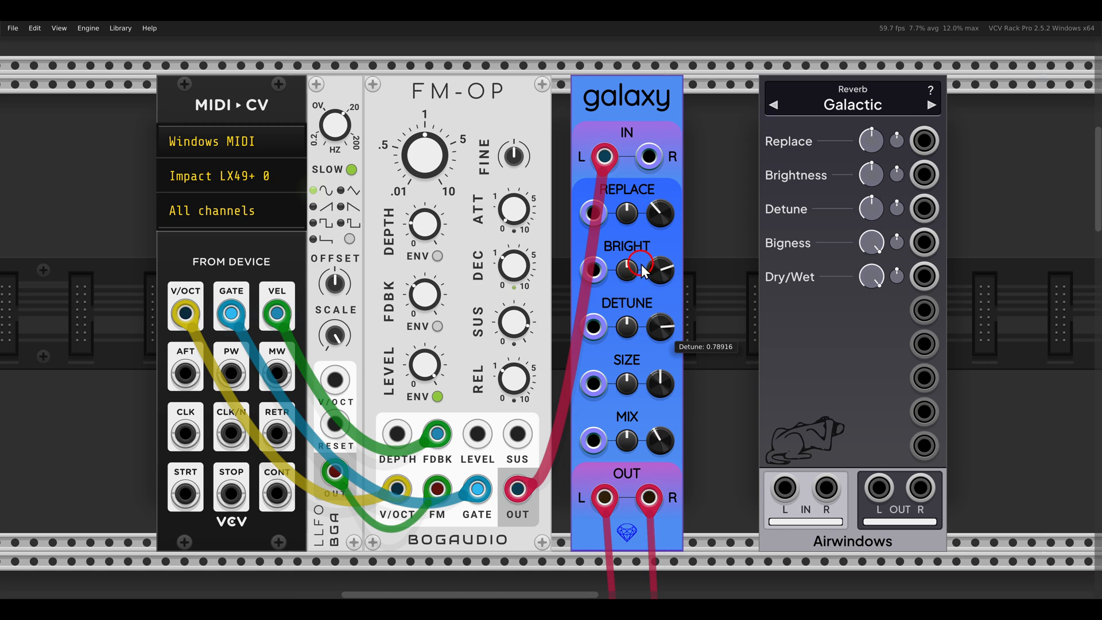
left_click_drag(645, 270, 659, 332)
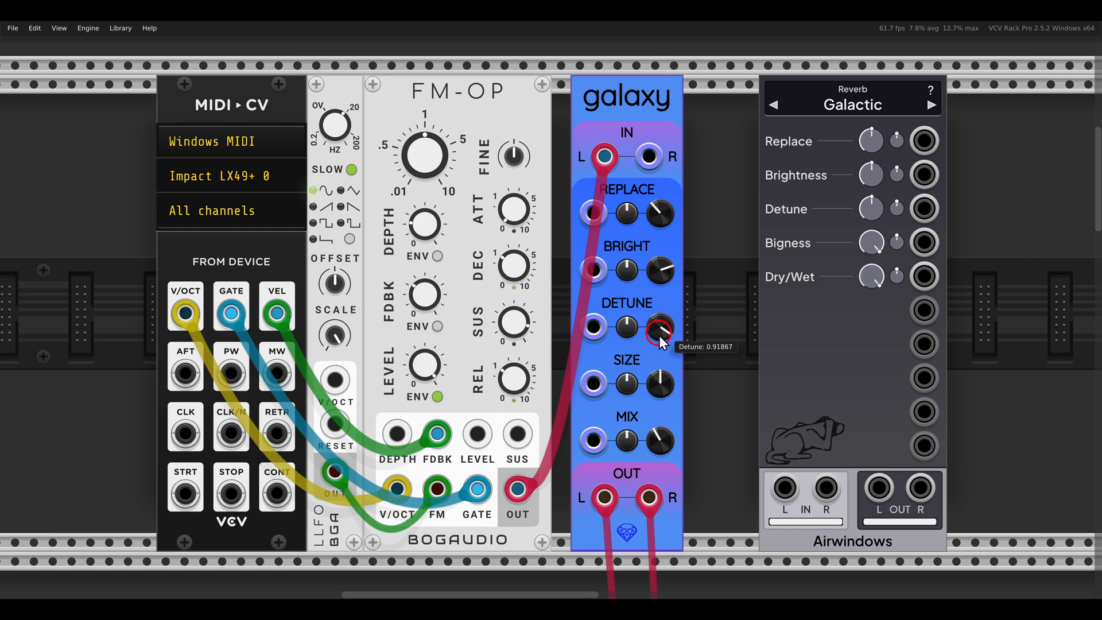
left_click_drag(658, 331, 659, 351)
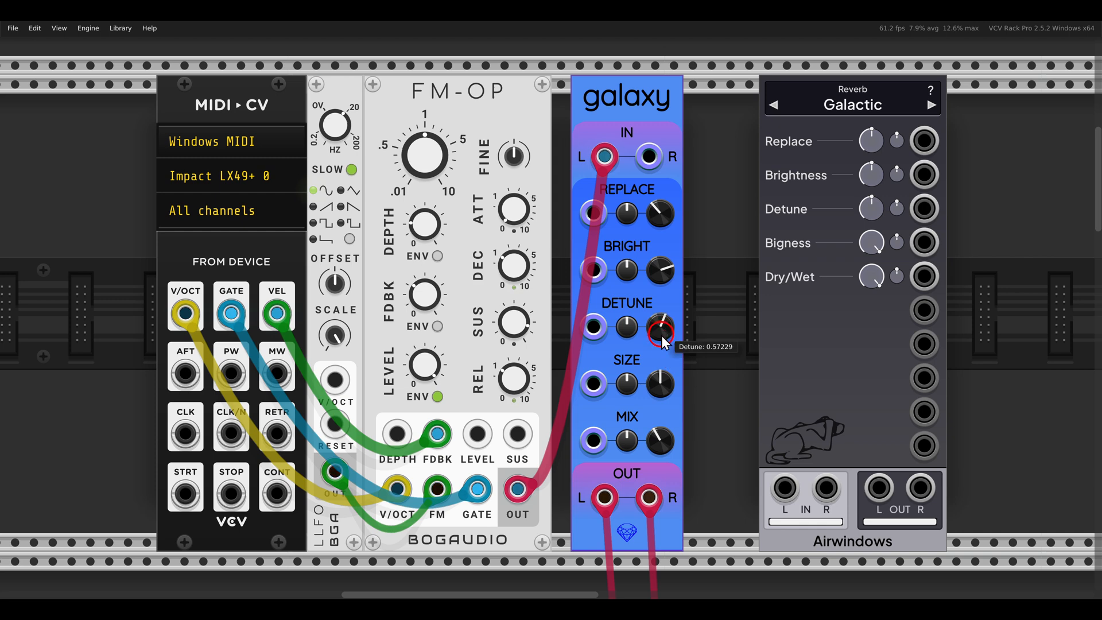
mouse_move(626, 255)
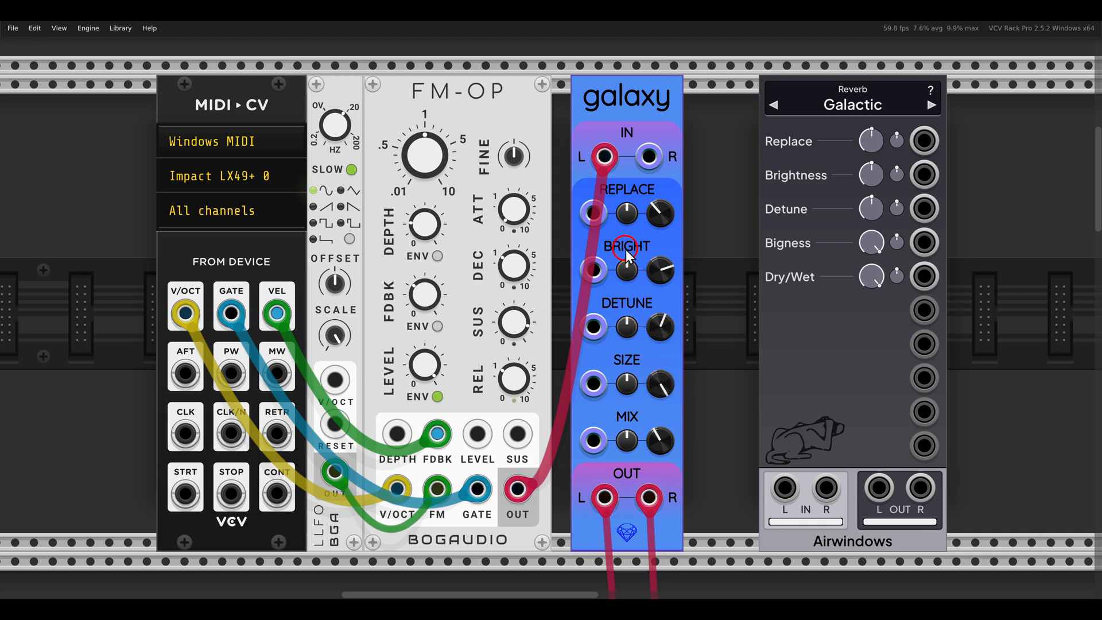